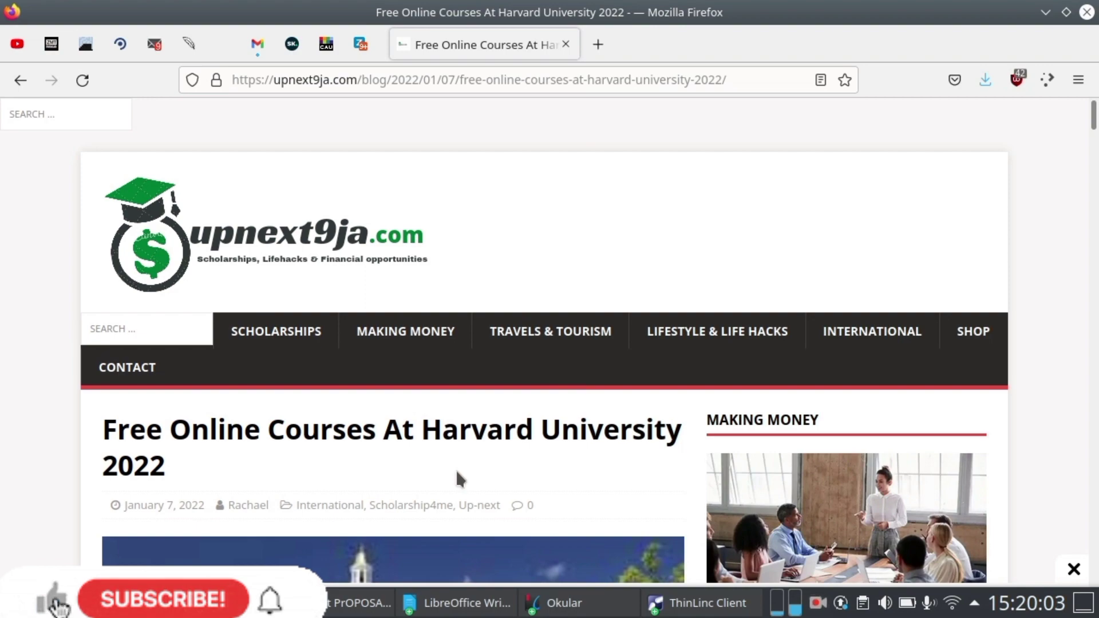
Step: Open Harvard's free online courses catalog (702 results) and show the PRICE filter options
{"action": "scroll", "scroll_direction": "down", "scroll_amount": 3}
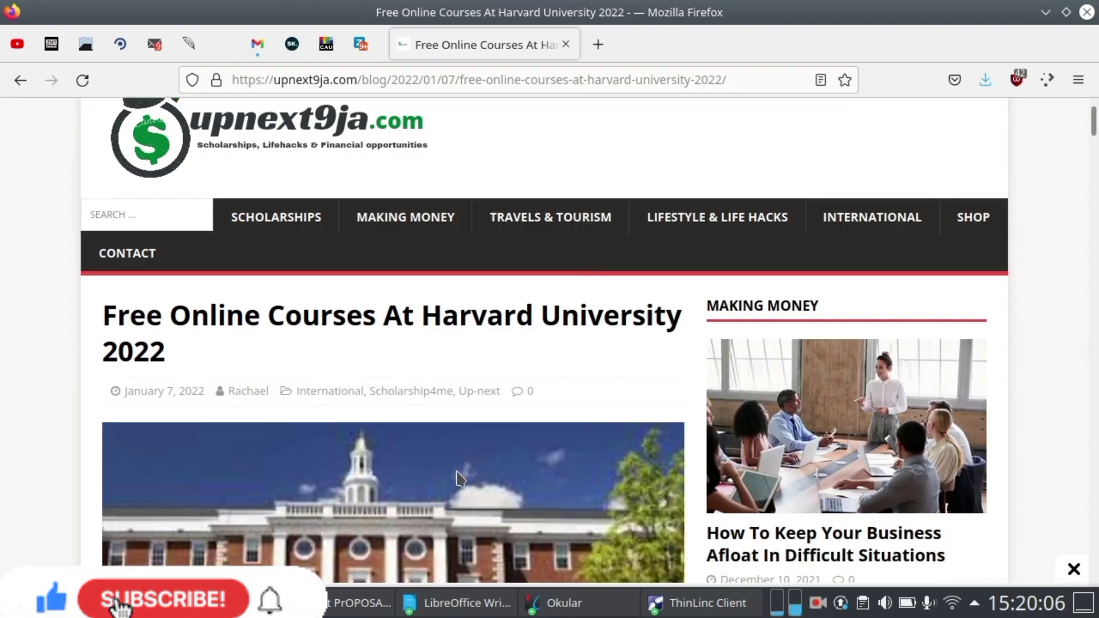
{"action": "scroll", "scroll_direction": "down", "scroll_amount": 3}
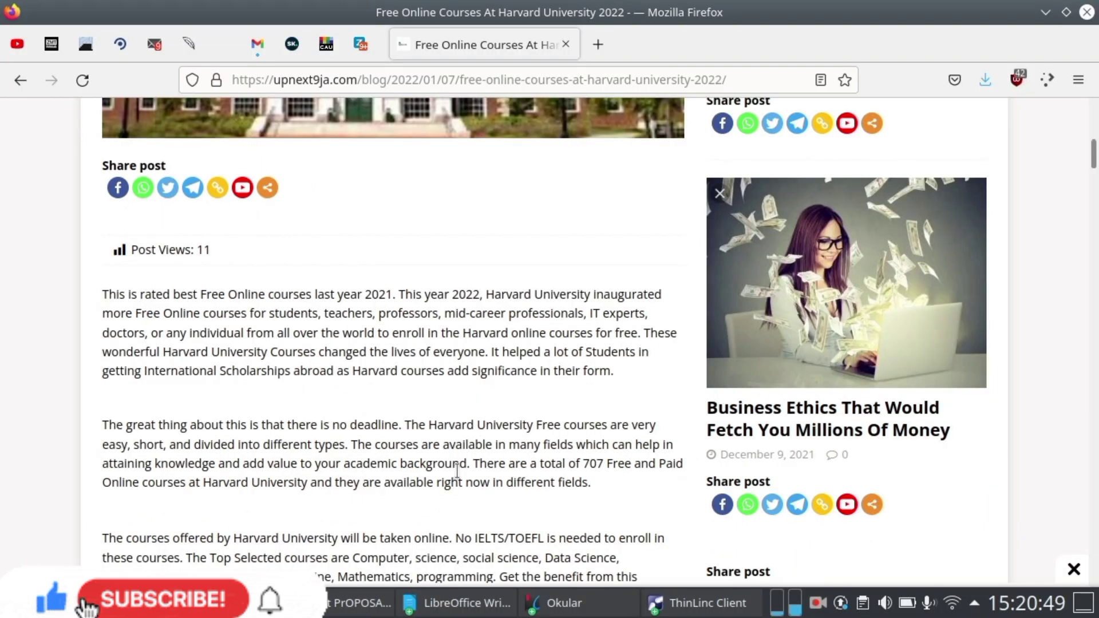
{"action": "mouse_move", "coordinate": [166, 603]}
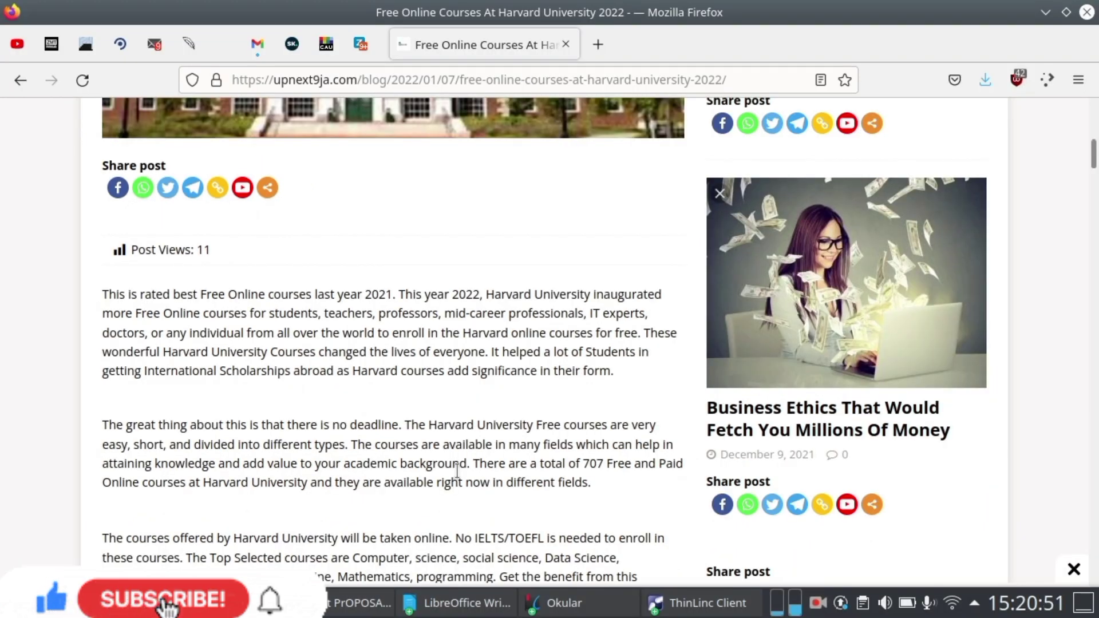
{"action": "left_click", "coordinate": [163, 599]}
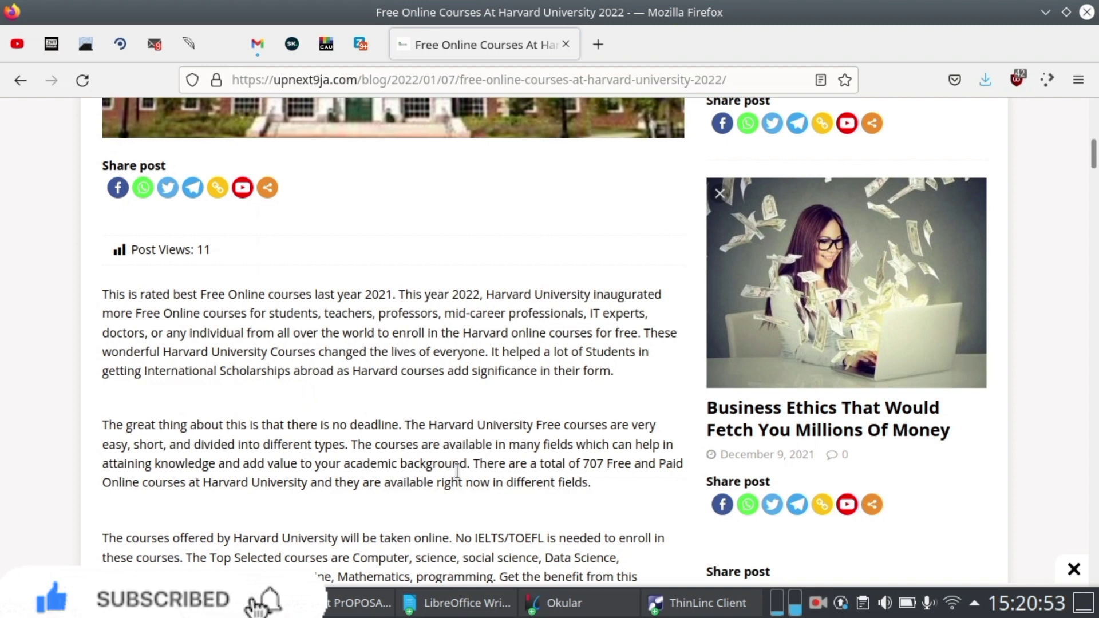
{"action": "scroll", "scroll_direction": "down", "scroll_amount": 3}
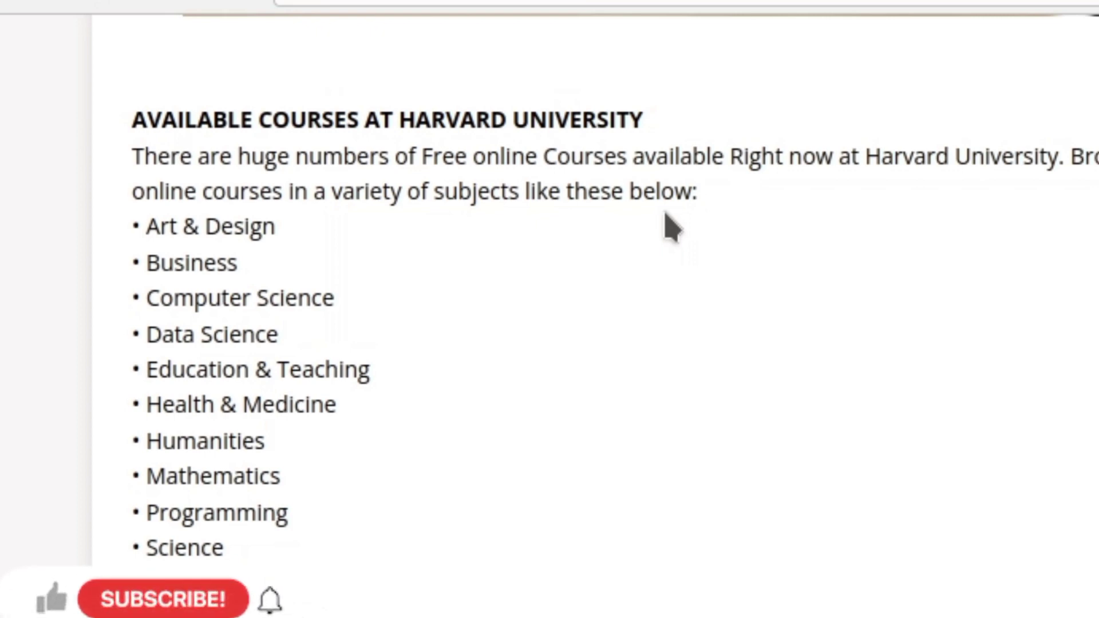
{"action": "left_click", "coordinate": [50, 599]}
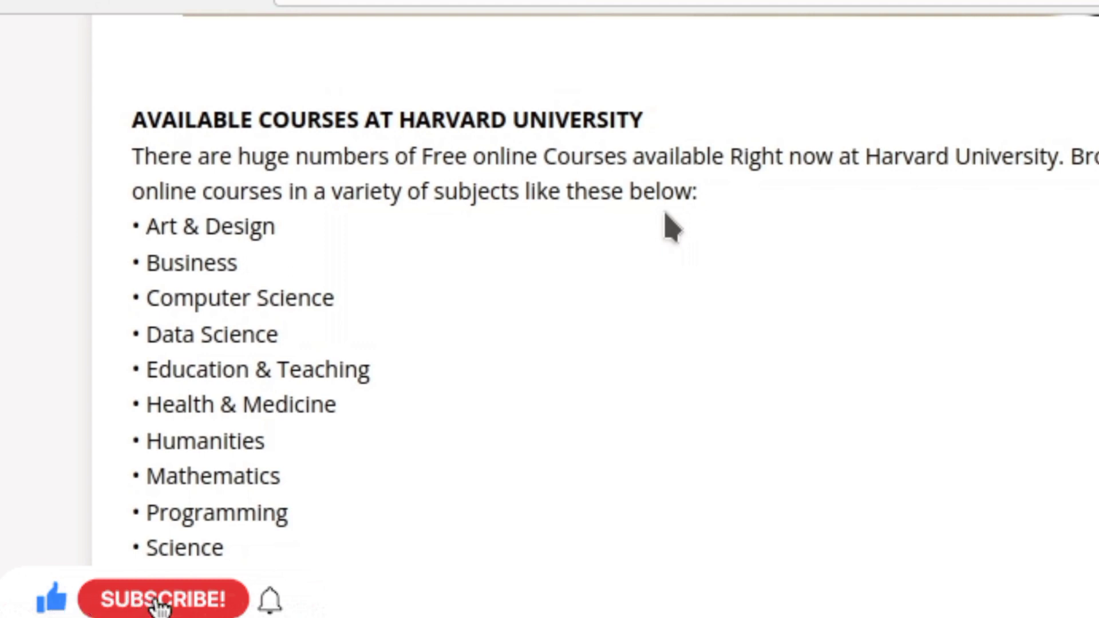
{"action": "left_click", "coordinate": [163, 600]}
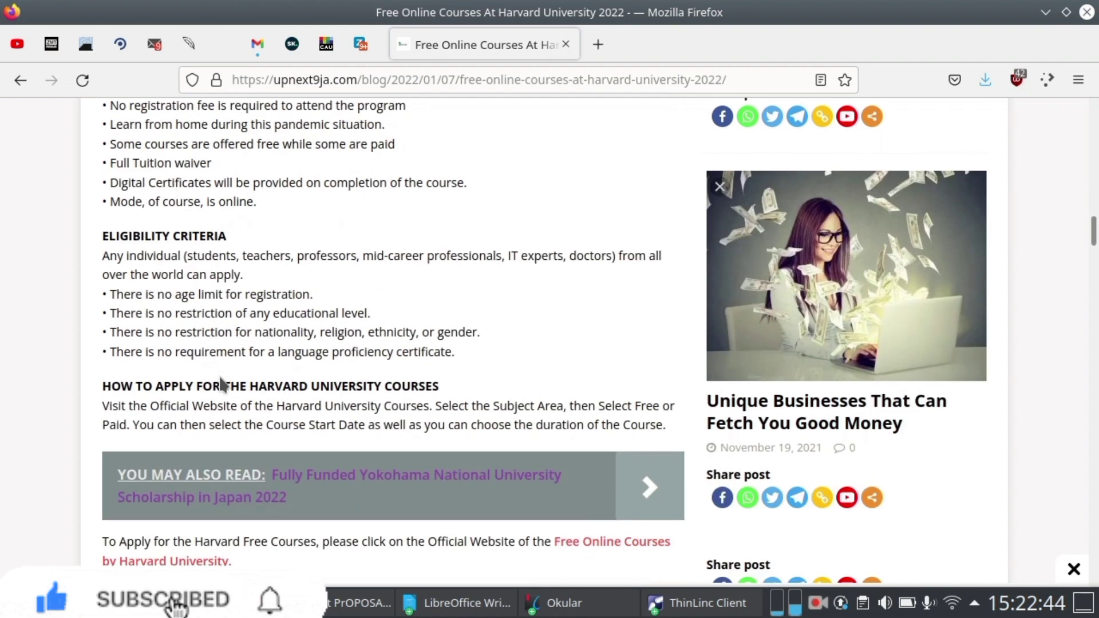
{"action": "scroll", "scroll_direction": "down", "scroll_amount": 3}
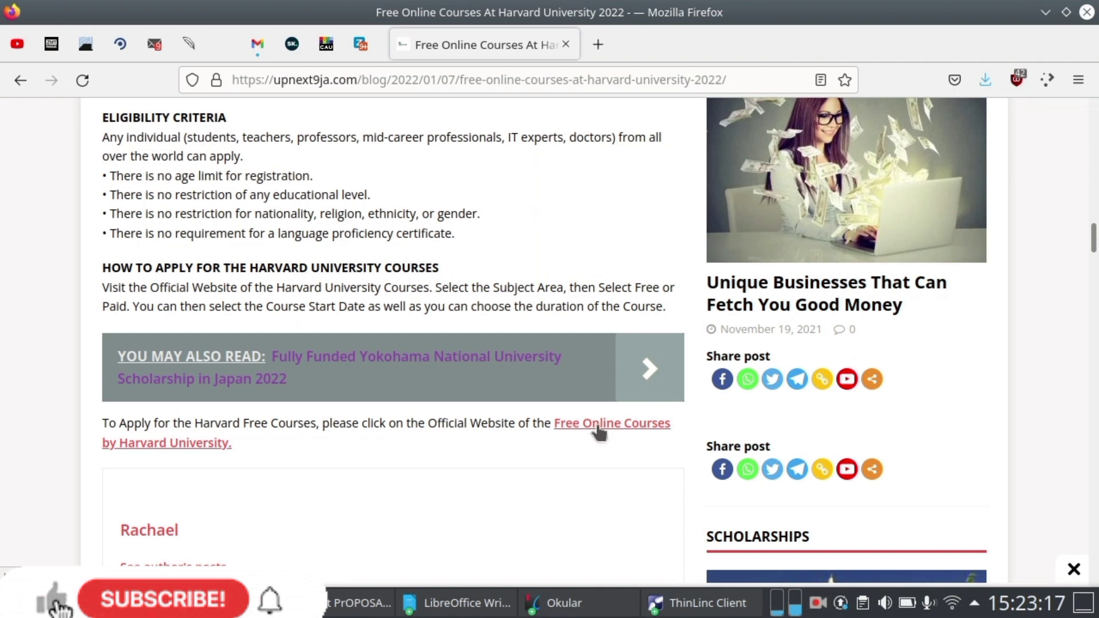
{"action": "left_click", "coordinate": [611, 423]}
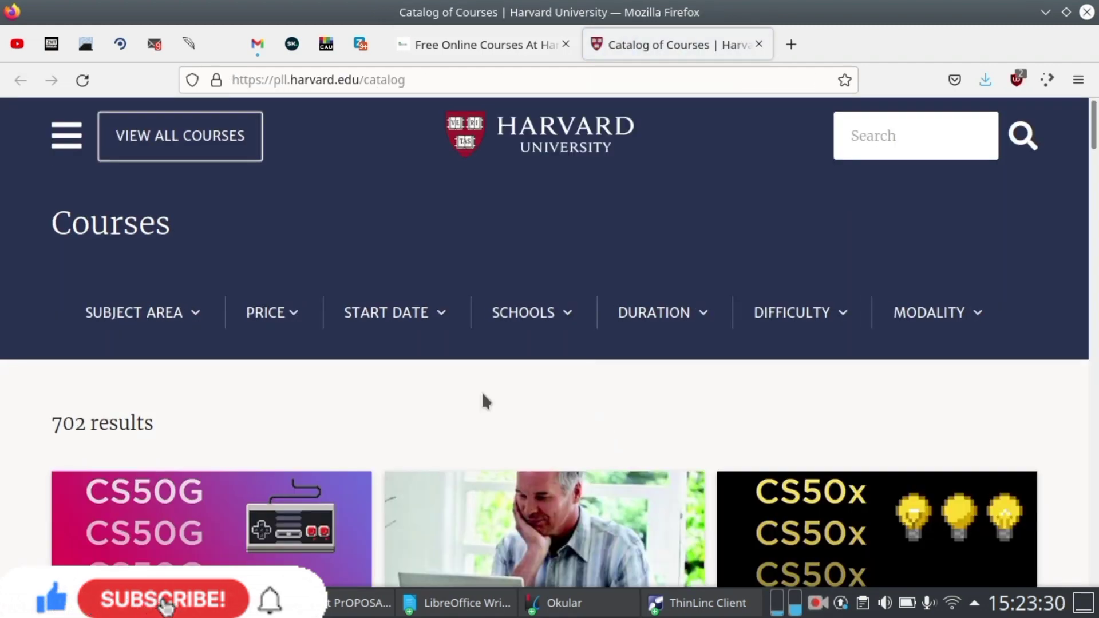
{"action": "left_click", "coordinate": [163, 600]}
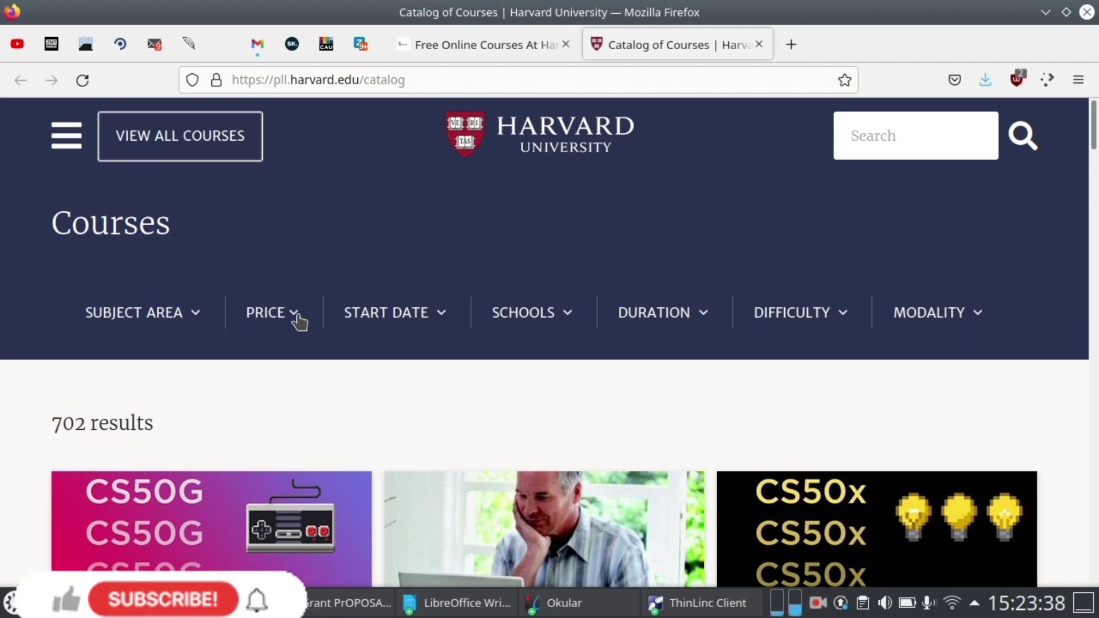
{"action": "left_click", "coordinate": [272, 313]}
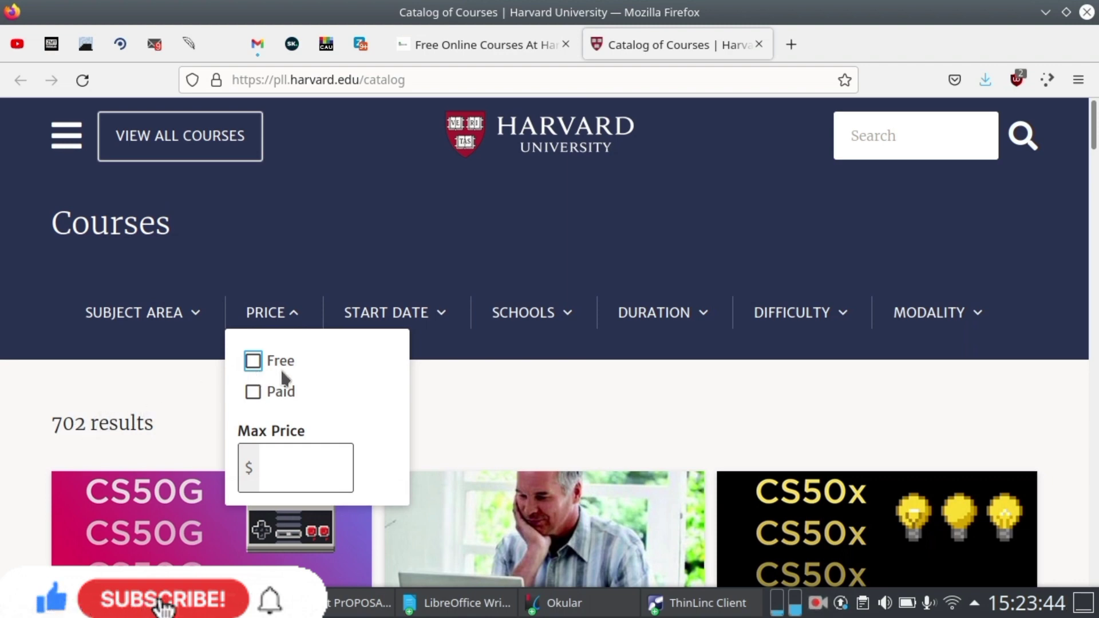
Step: Filter the catalog to Free courses and scroll to the end of the first results page
{"action": "left_click", "coordinate": [253, 360]}
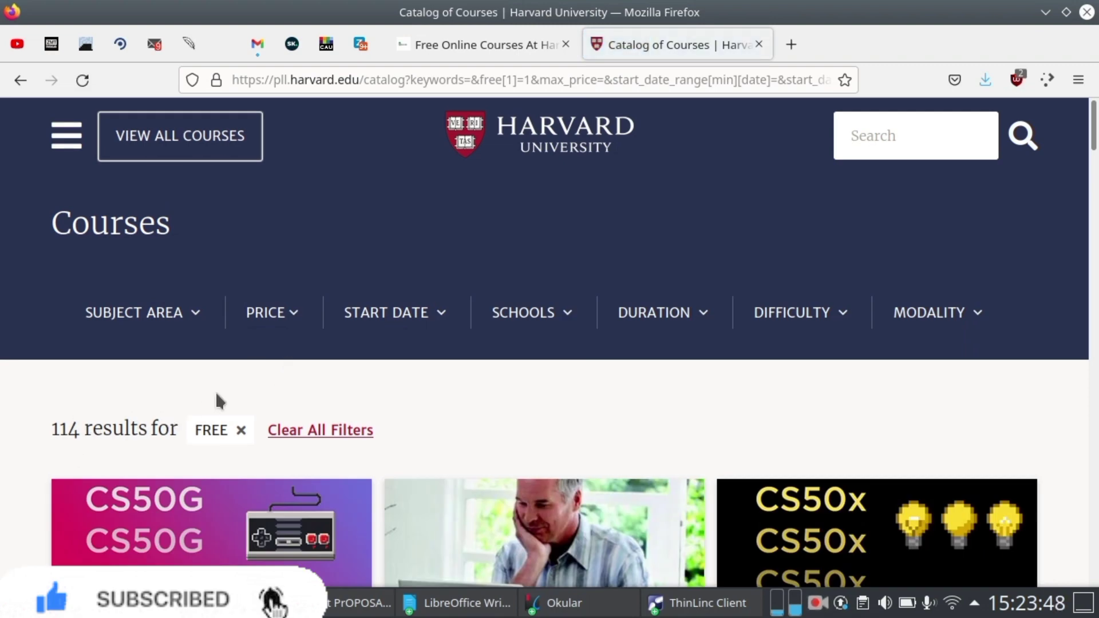
{"action": "scroll", "scroll_direction": "down", "scroll_amount": 3}
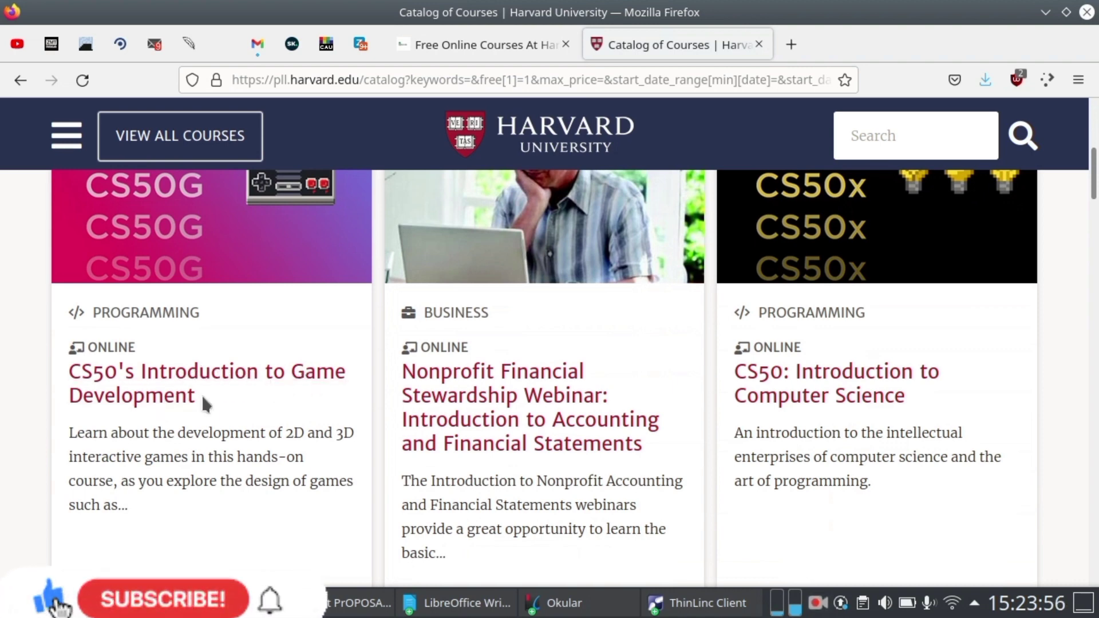
{"action": "scroll", "scroll_direction": "down", "scroll_amount": 3}
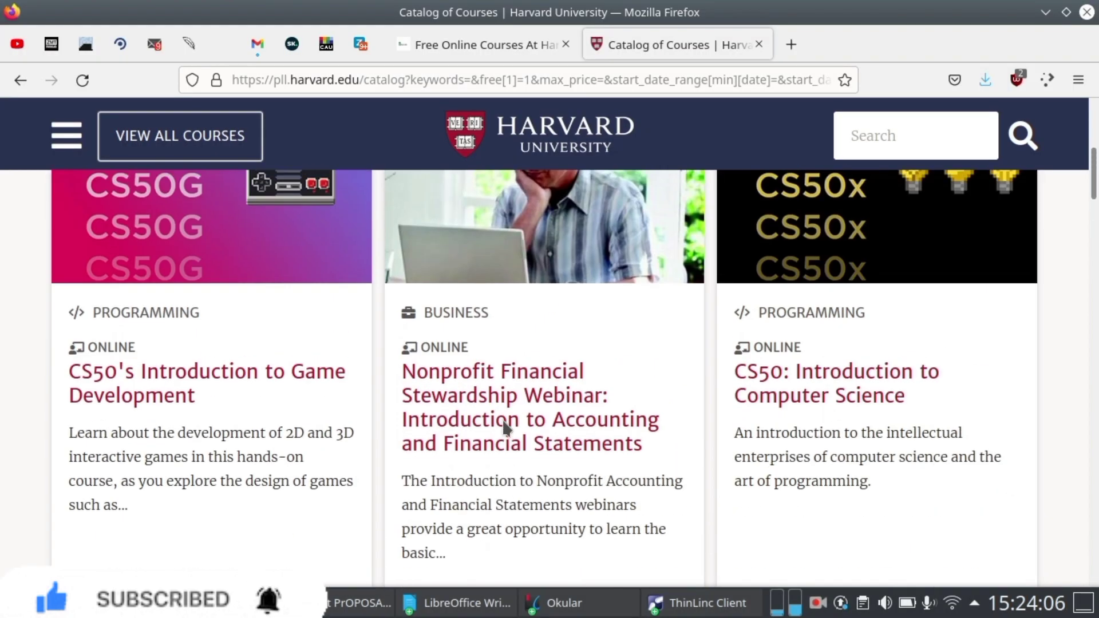
{"action": "mouse_move", "coordinate": [518, 369]}
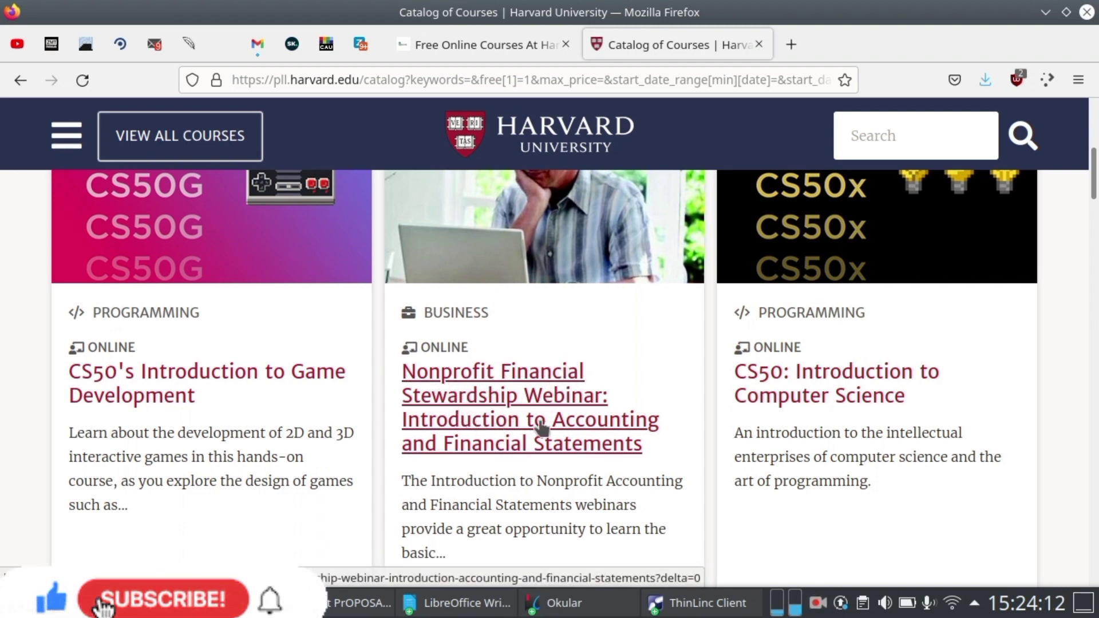
{"action": "scroll", "scroll_direction": "down", "scroll_amount": 3}
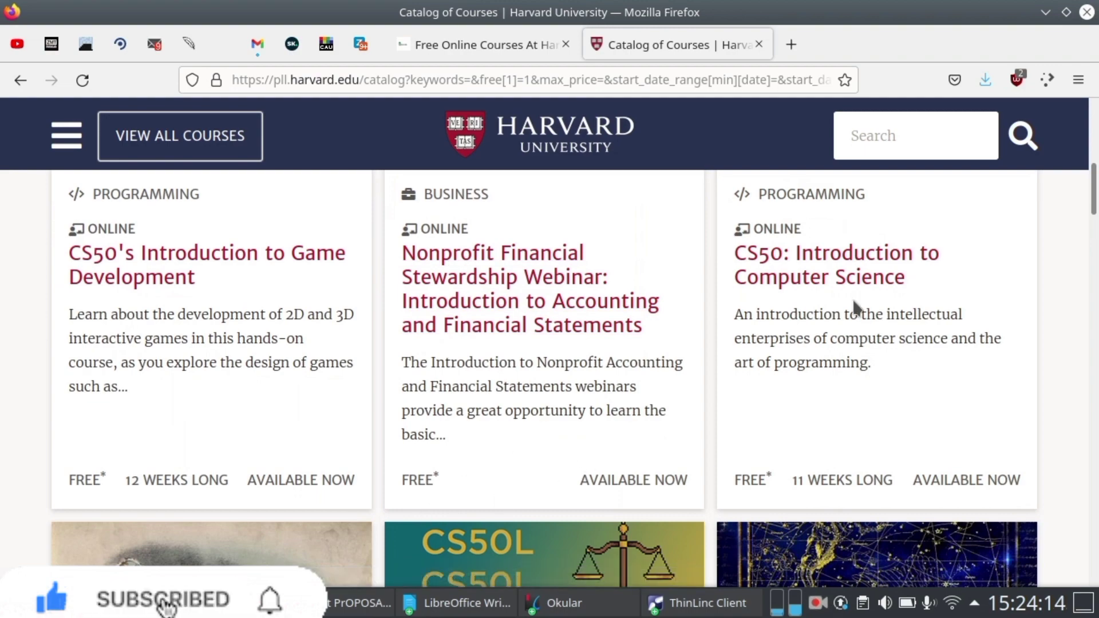
{"action": "mouse_move", "coordinate": [950, 253]}
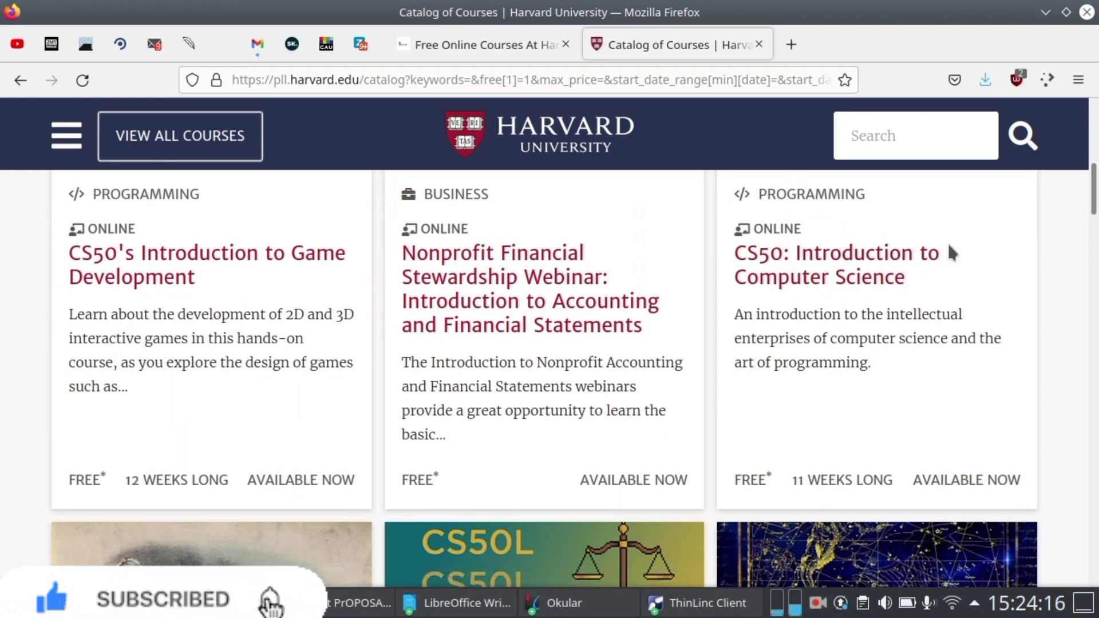
{"action": "scroll", "scroll_direction": "down", "scroll_amount": 3}
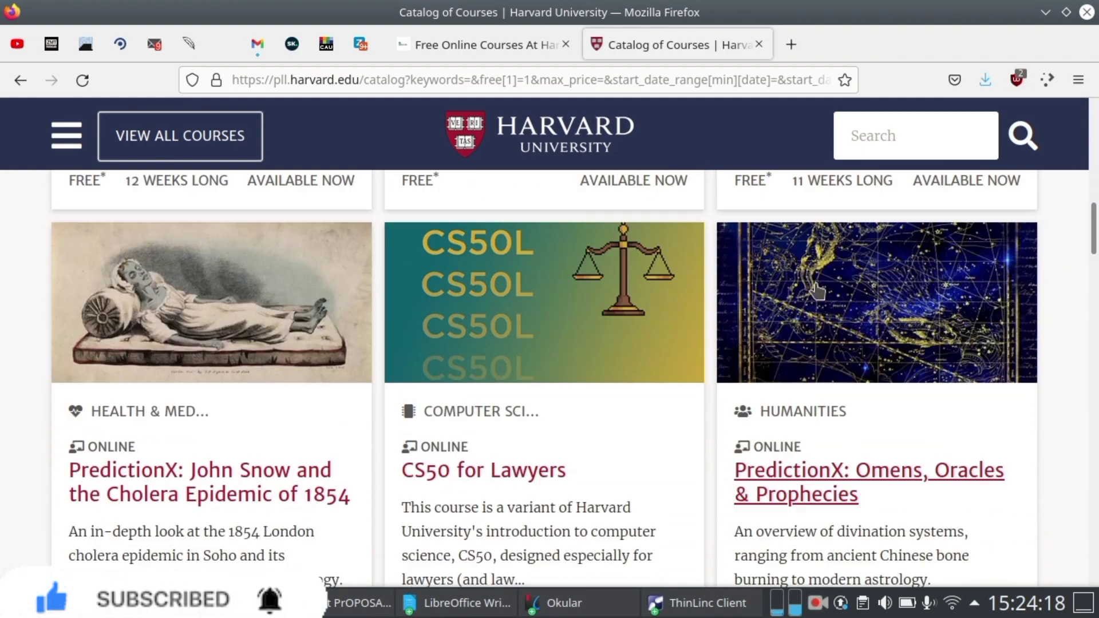
{"action": "scroll", "scroll_direction": "down", "scroll_amount": 3}
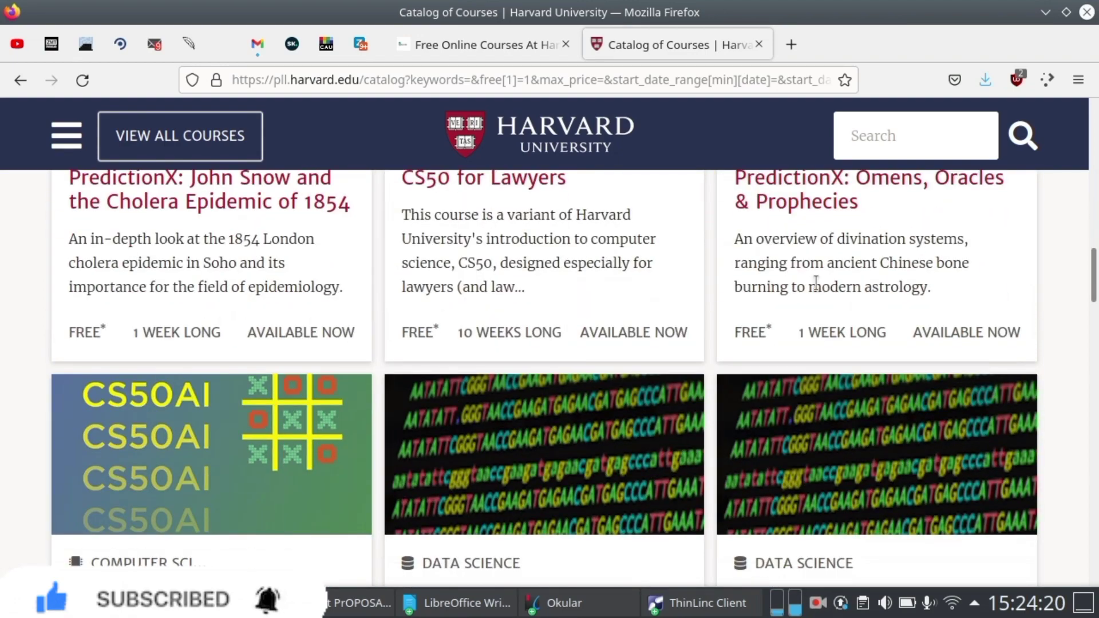
{"action": "scroll", "scroll_direction": "down", "scroll_amount": 3}
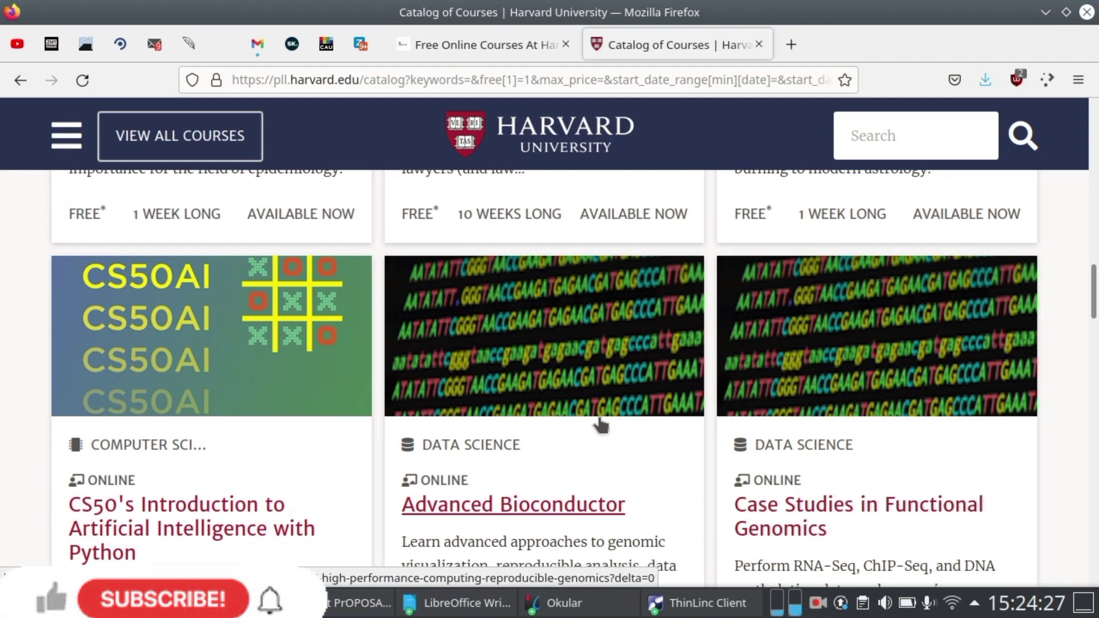
{"action": "scroll", "scroll_direction": "down", "scroll_amount": 3}
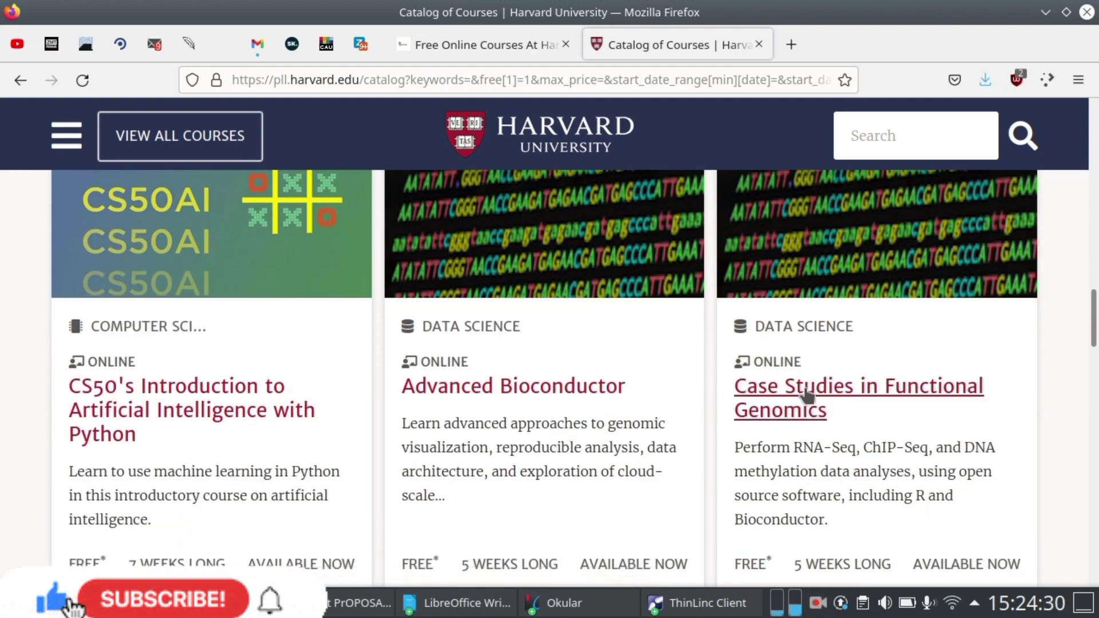
{"action": "scroll", "scroll_direction": "down", "scroll_amount": 3}
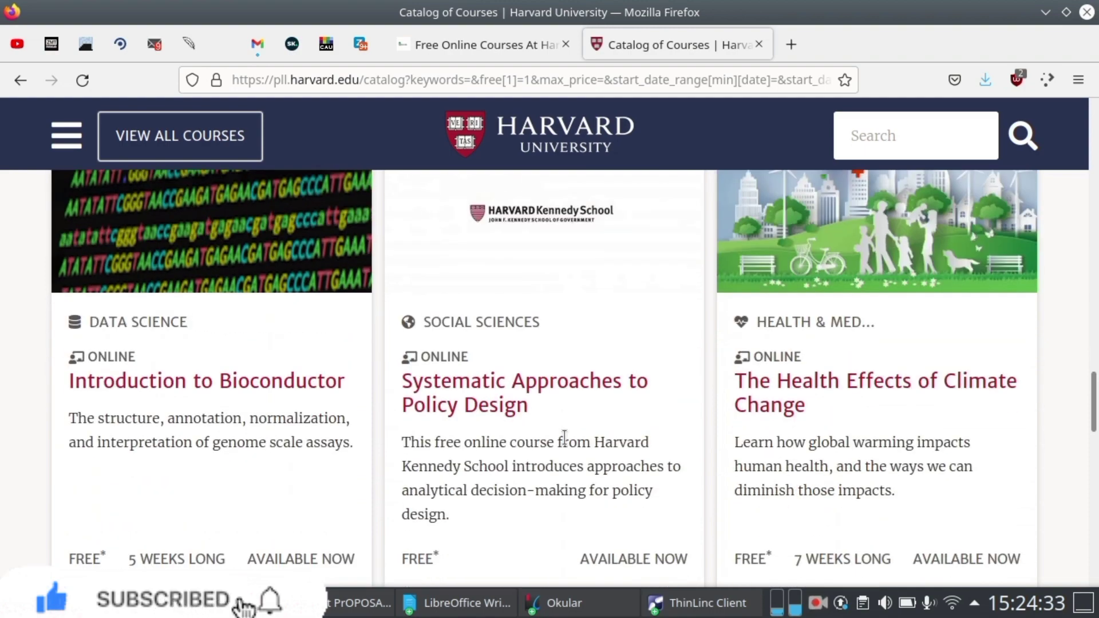
{"action": "scroll", "scroll_direction": "down", "scroll_amount": 3}
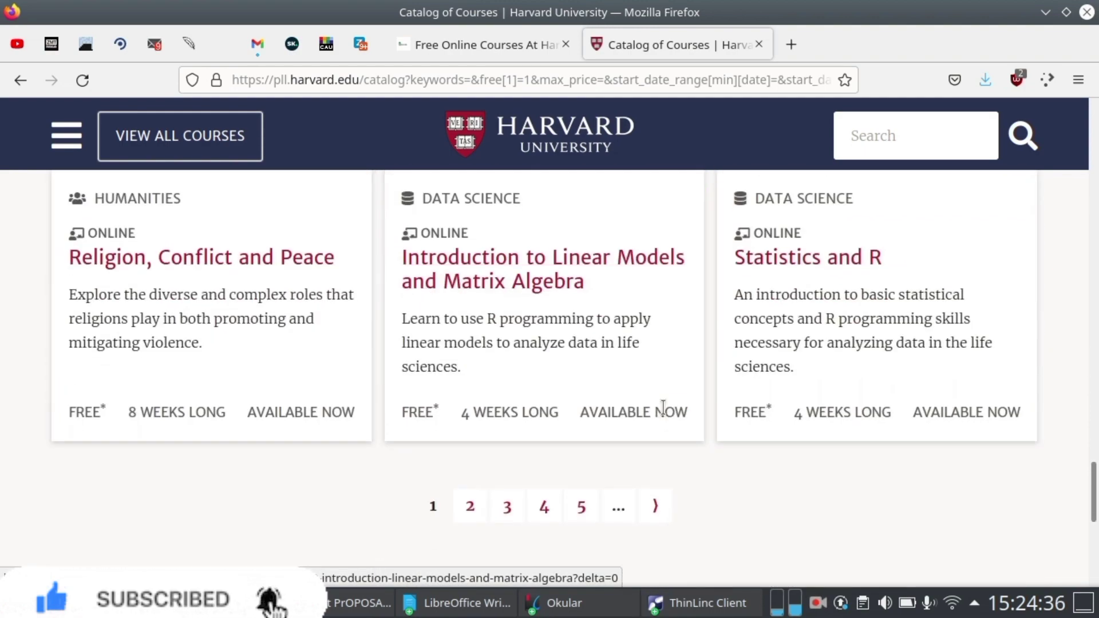
{"action": "mouse_move", "coordinate": [719, 255]}
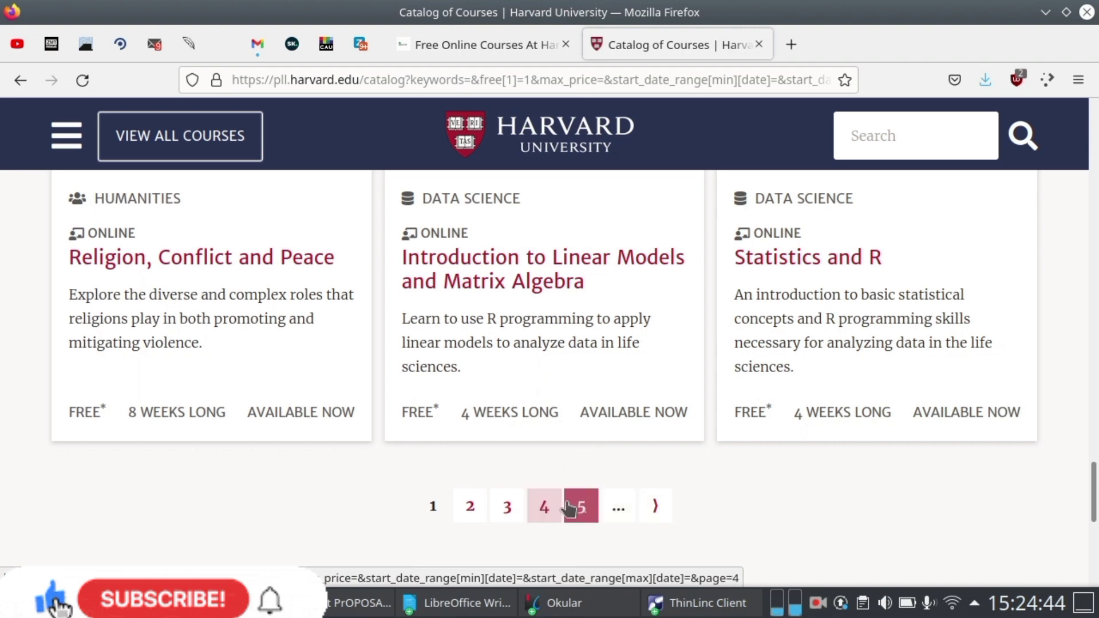
Step: Go to page 2 of the free results and scroll down to the Statistics and R card
{"action": "left_click", "coordinate": [469, 506]}
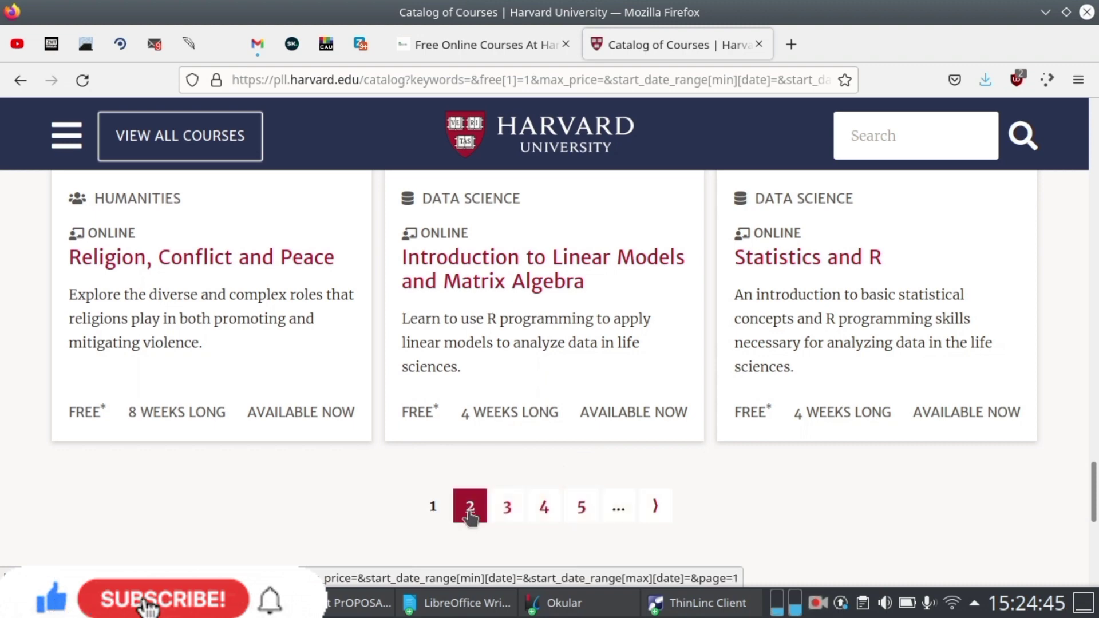
{"action": "left_click", "coordinate": [469, 507]}
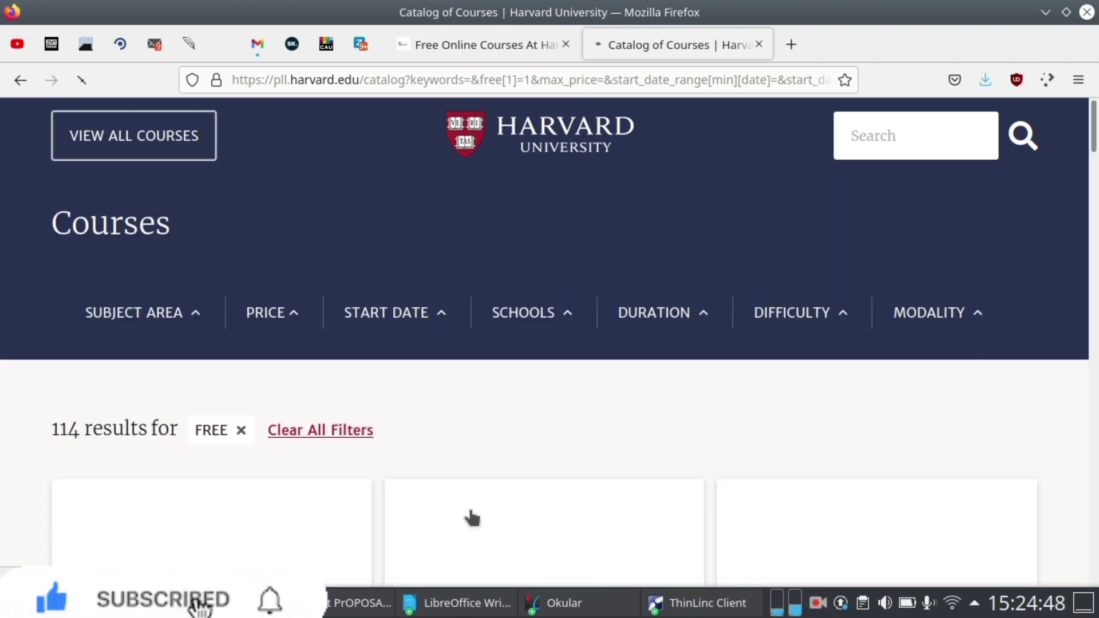
{"action": "scroll", "scroll_direction": "down", "scroll_amount": 3}
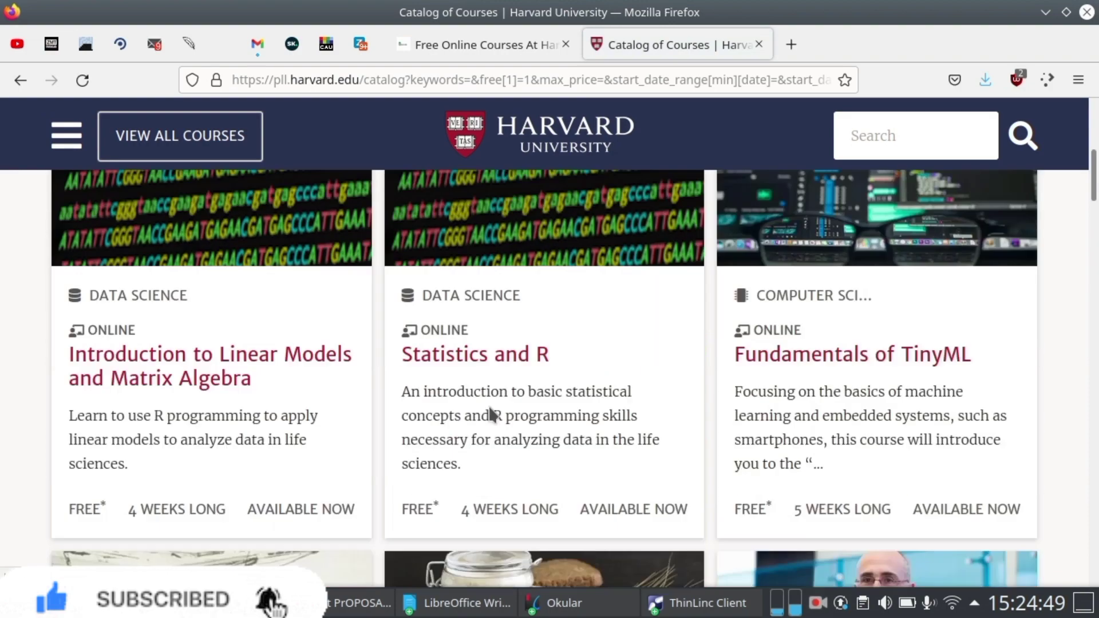
{"action": "scroll", "scroll_direction": "down", "scroll_amount": 3}
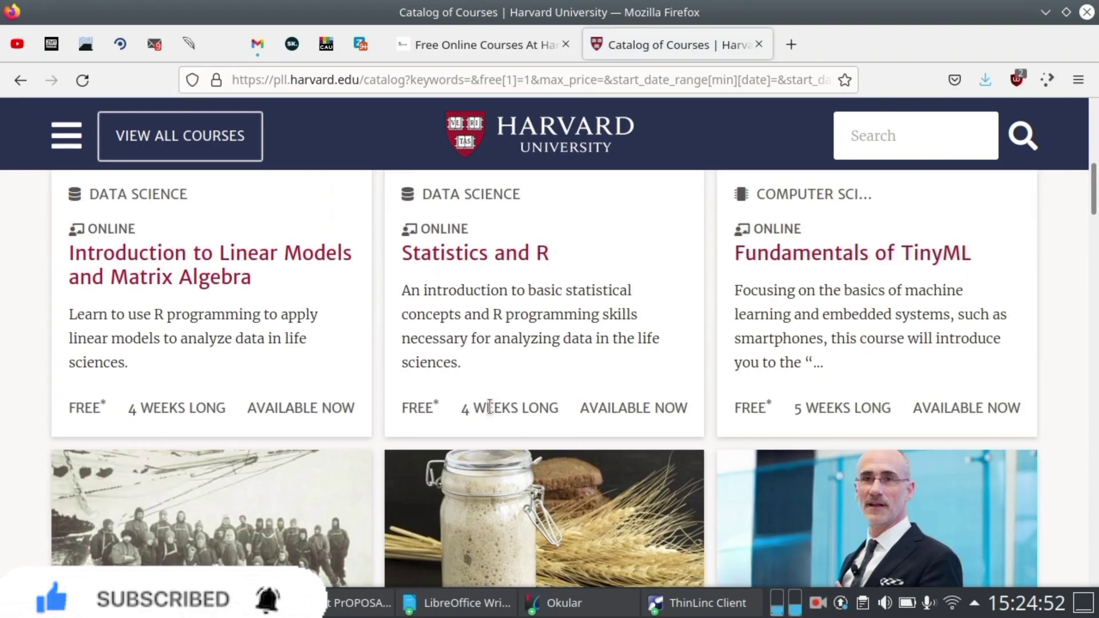
{"action": "scroll", "scroll_direction": "down", "scroll_amount": 3}
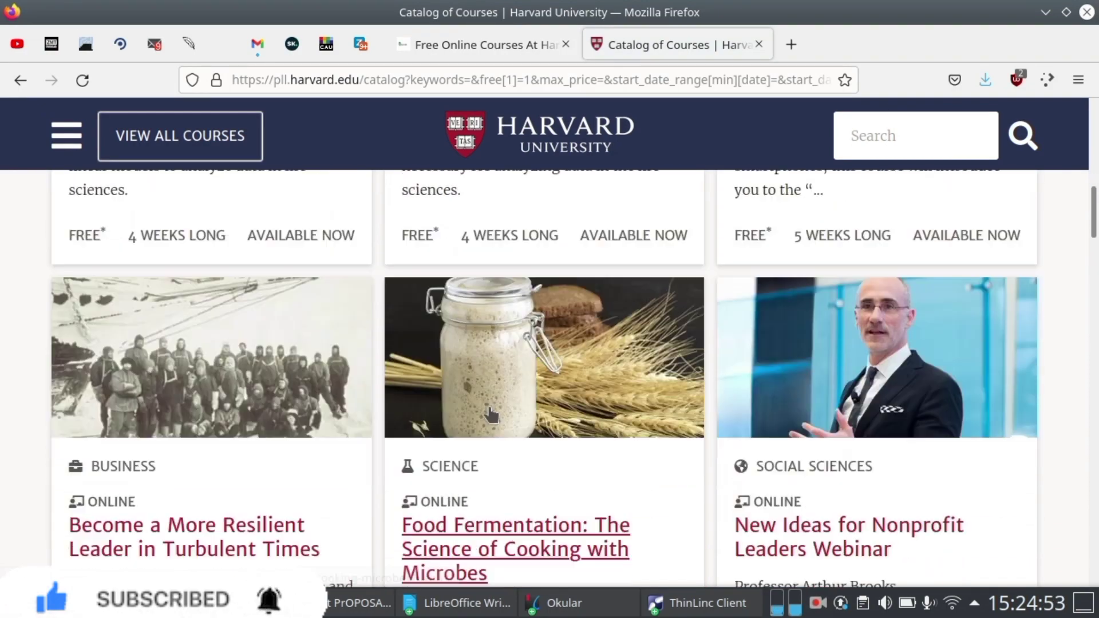
{"action": "scroll", "scroll_direction": "down", "scroll_amount": 3}
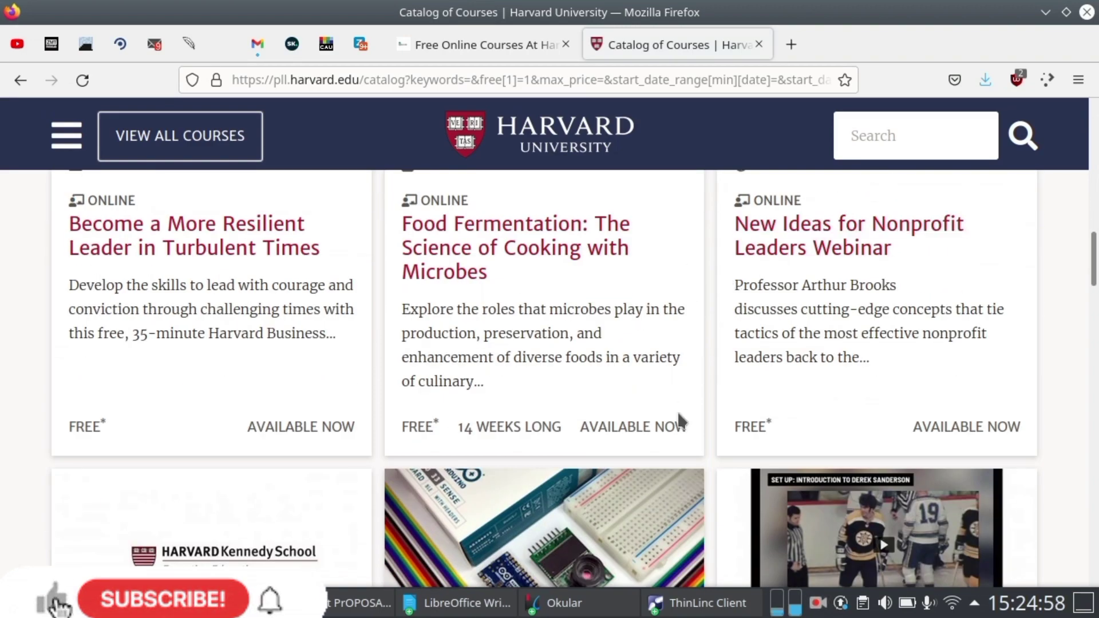
{"action": "scroll", "scroll_direction": "down", "scroll_amount": 3}
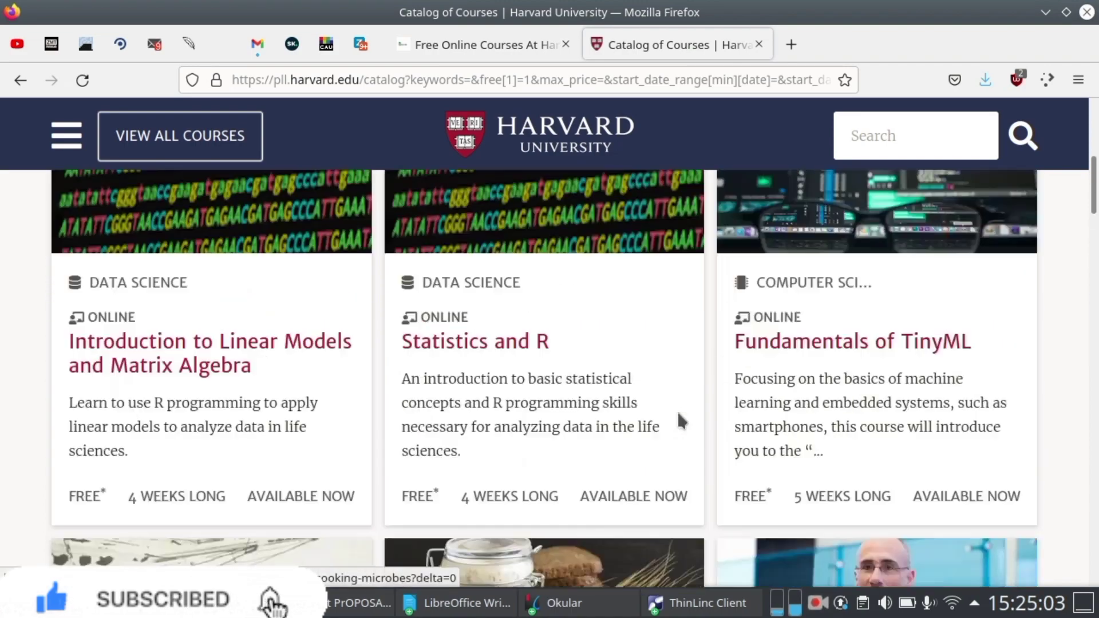
{"action": "scroll", "scroll_direction": "down", "scroll_amount": 3}
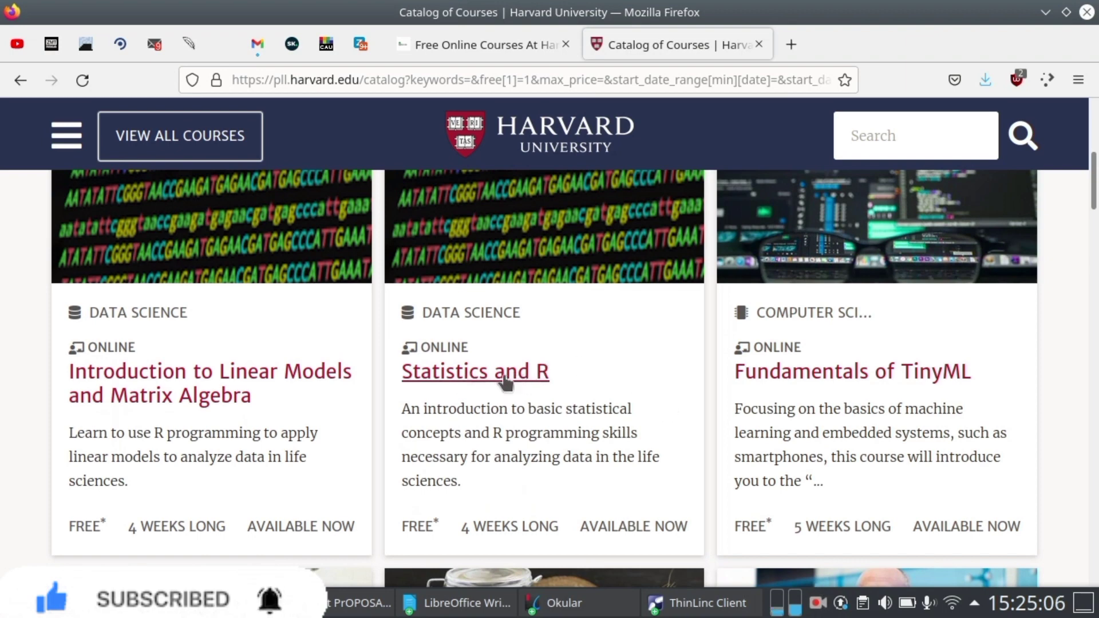
{"action": "mouse_move", "coordinate": [484, 390]}
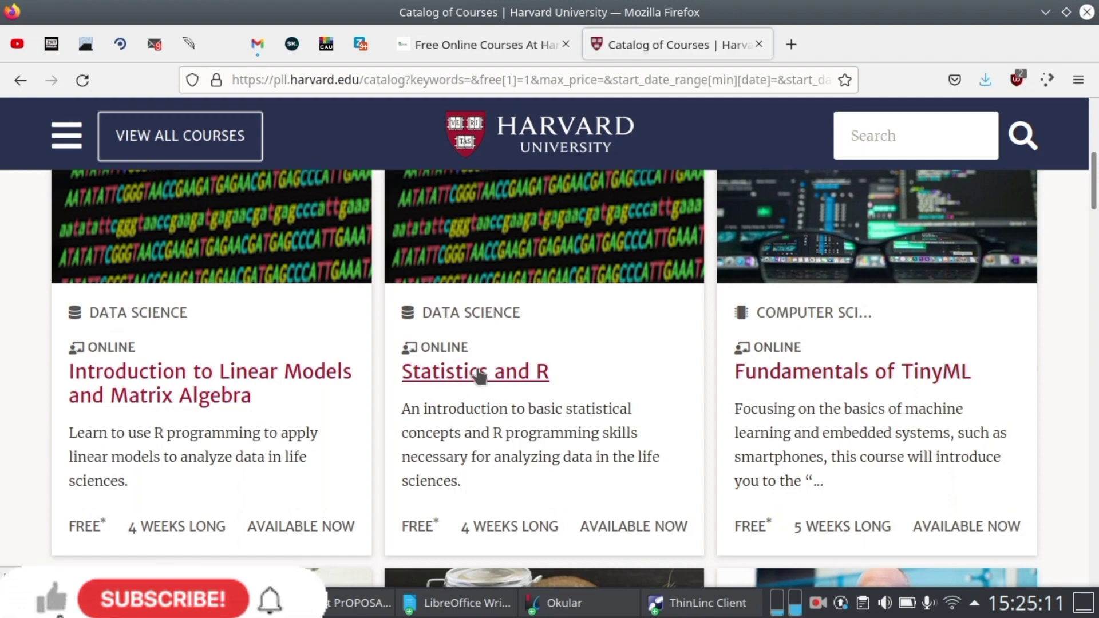
Step: Open the Statistics and R course page and review its free audit and $149 certificate details
{"action": "left_click", "coordinate": [474, 371]}
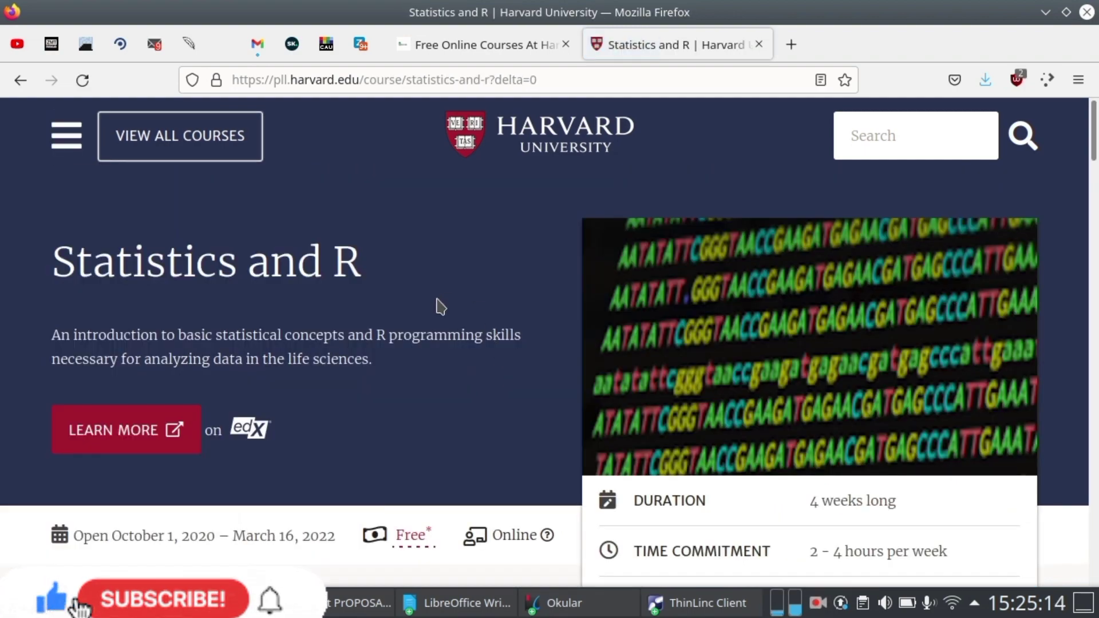
{"action": "scroll", "scroll_direction": "down", "scroll_amount": 3}
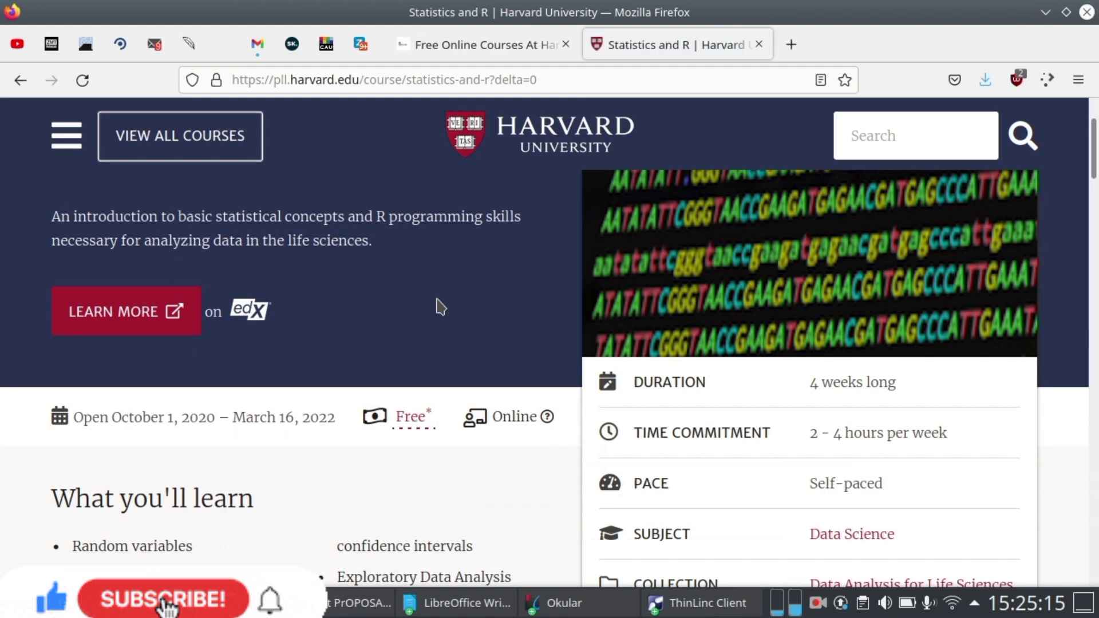
{"action": "scroll", "scroll_direction": "down", "scroll_amount": 3}
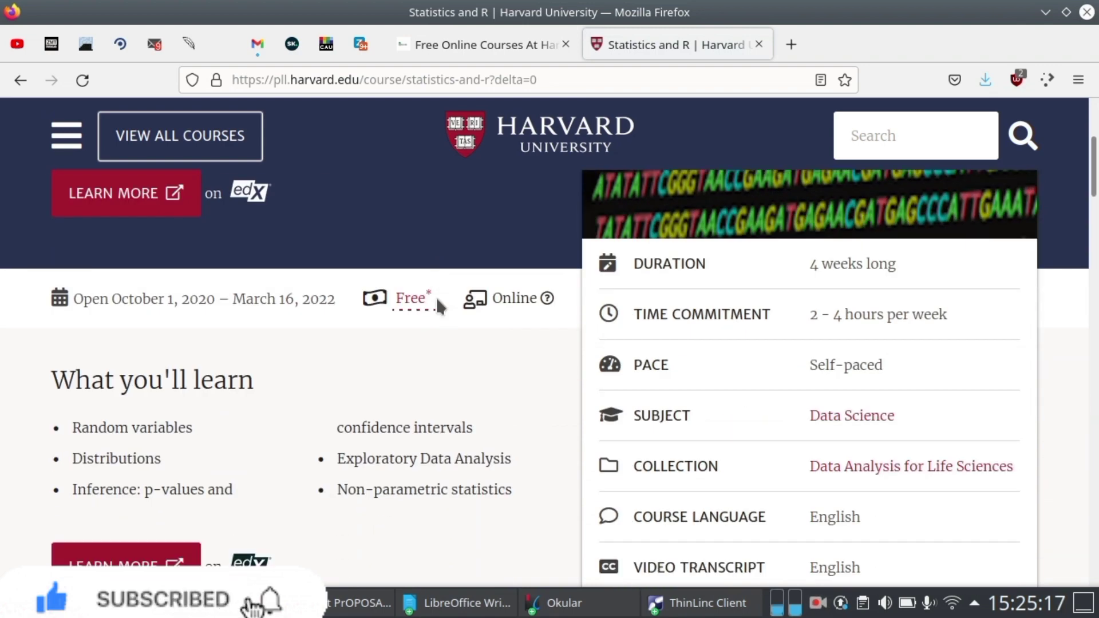
{"action": "mouse_move", "coordinate": [865, 254]}
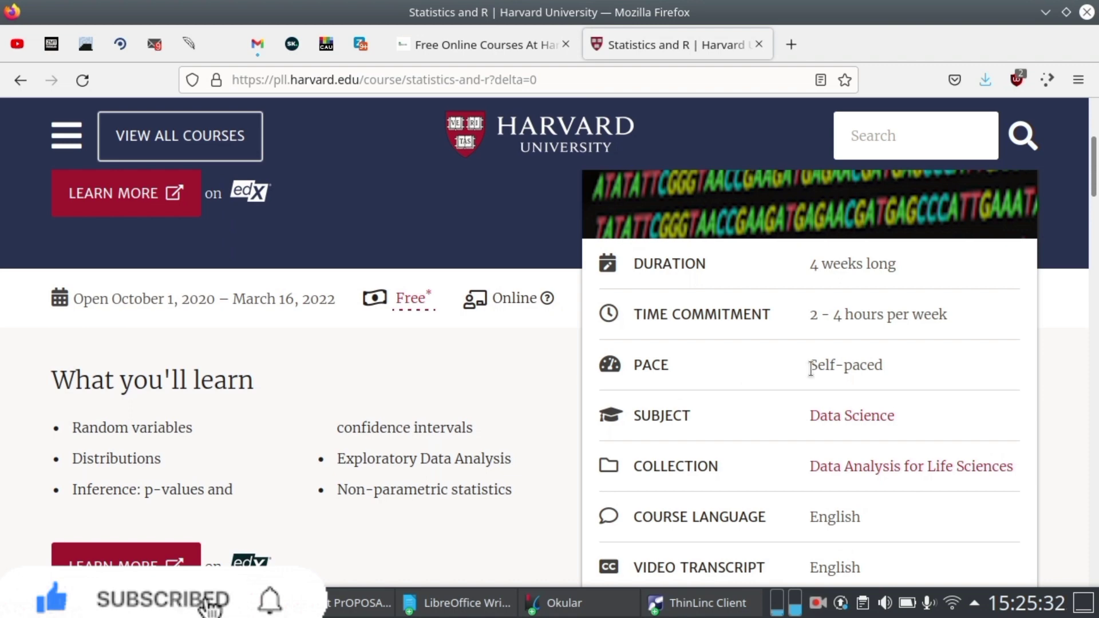
{"action": "scroll", "scroll_direction": "down", "scroll_amount": 3}
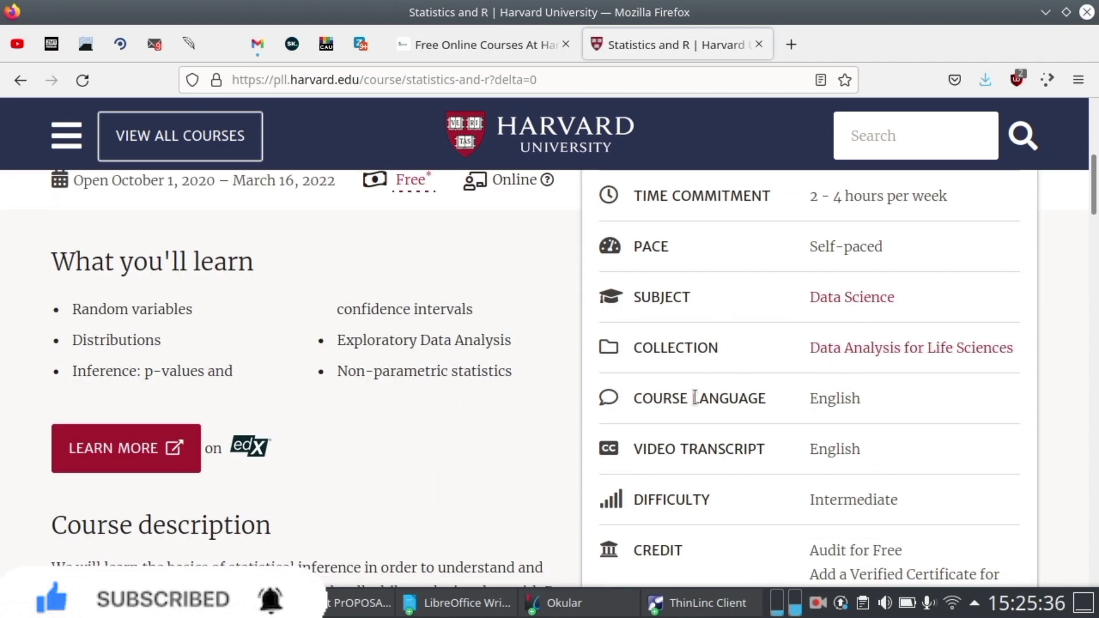
{"action": "mouse_move", "coordinate": [871, 418]}
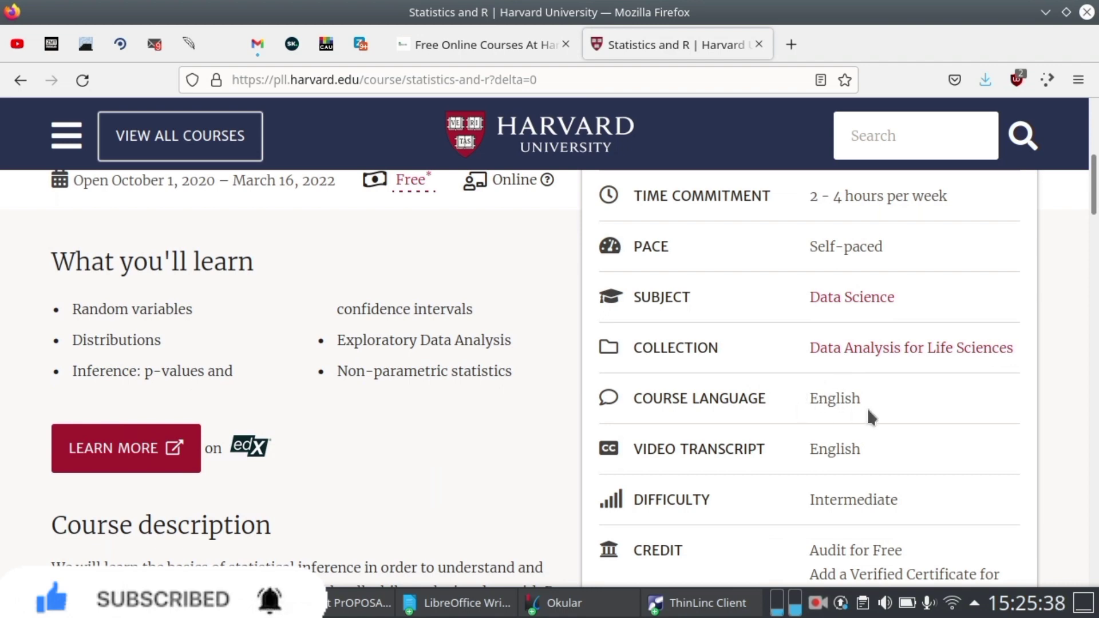
{"action": "mouse_move", "coordinate": [694, 444]}
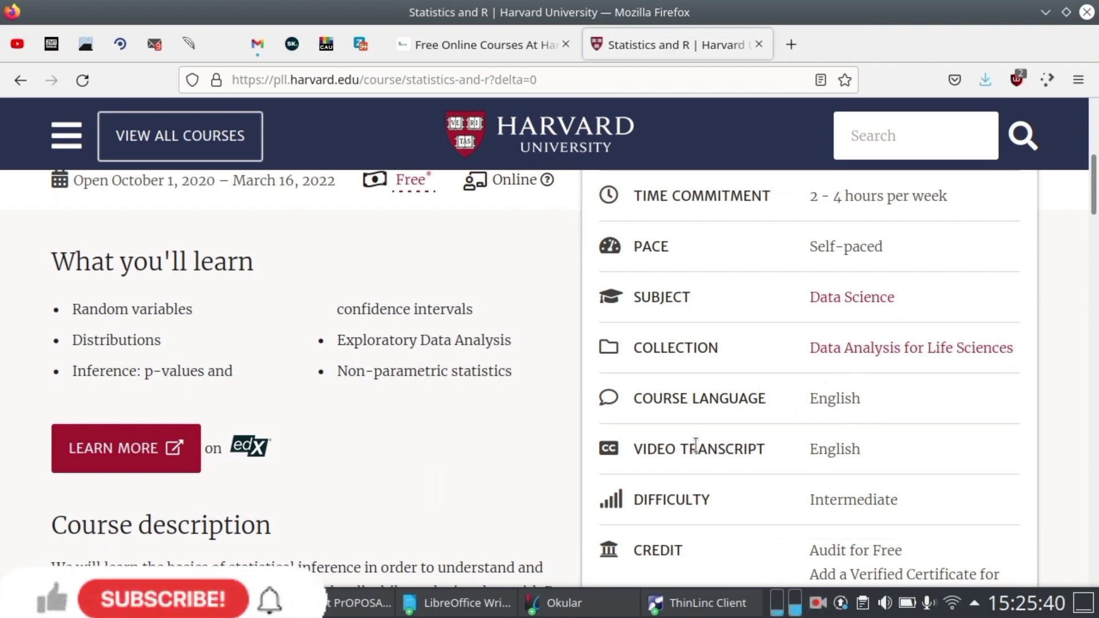
{"action": "mouse_move", "coordinate": [894, 453]}
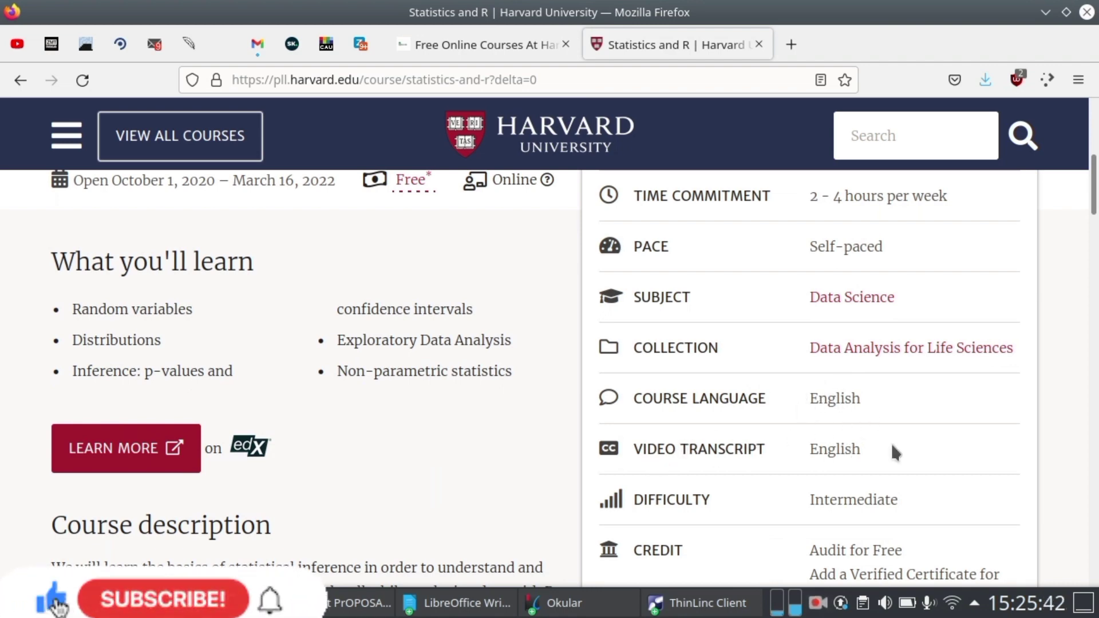
{"action": "scroll", "scroll_direction": "down", "scroll_amount": 3}
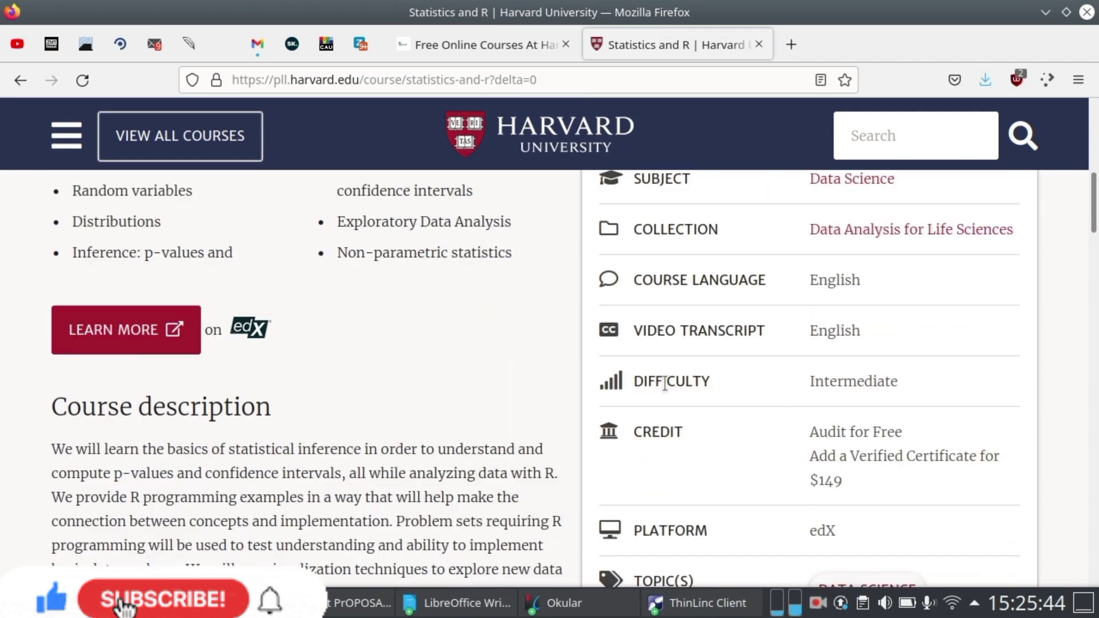
{"action": "left_click", "coordinate": [164, 600]}
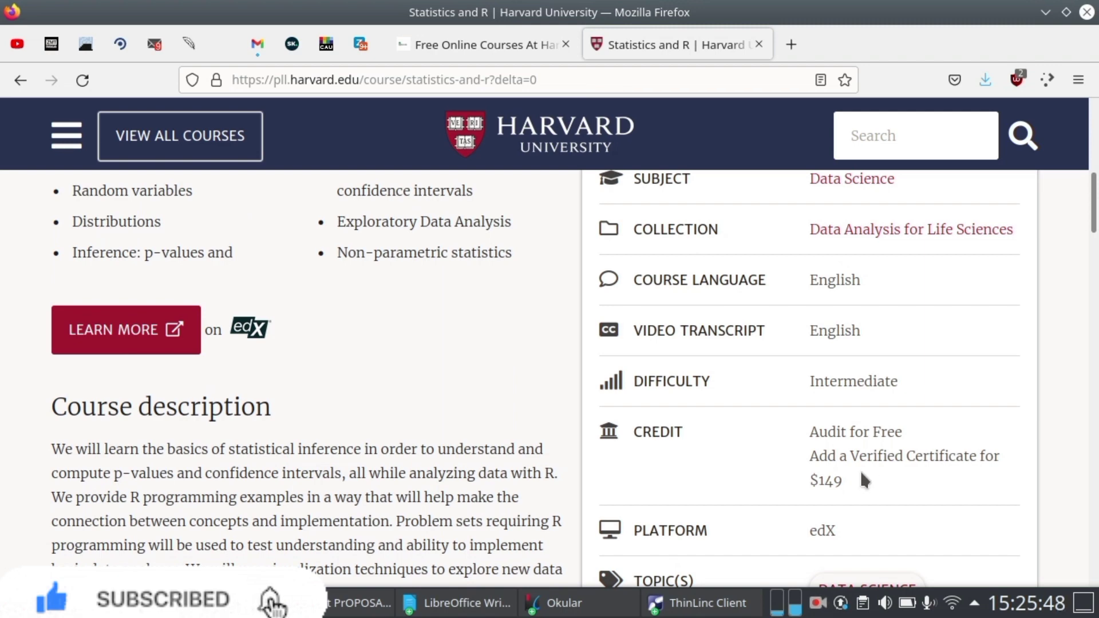
{"action": "mouse_move", "coordinate": [894, 456]}
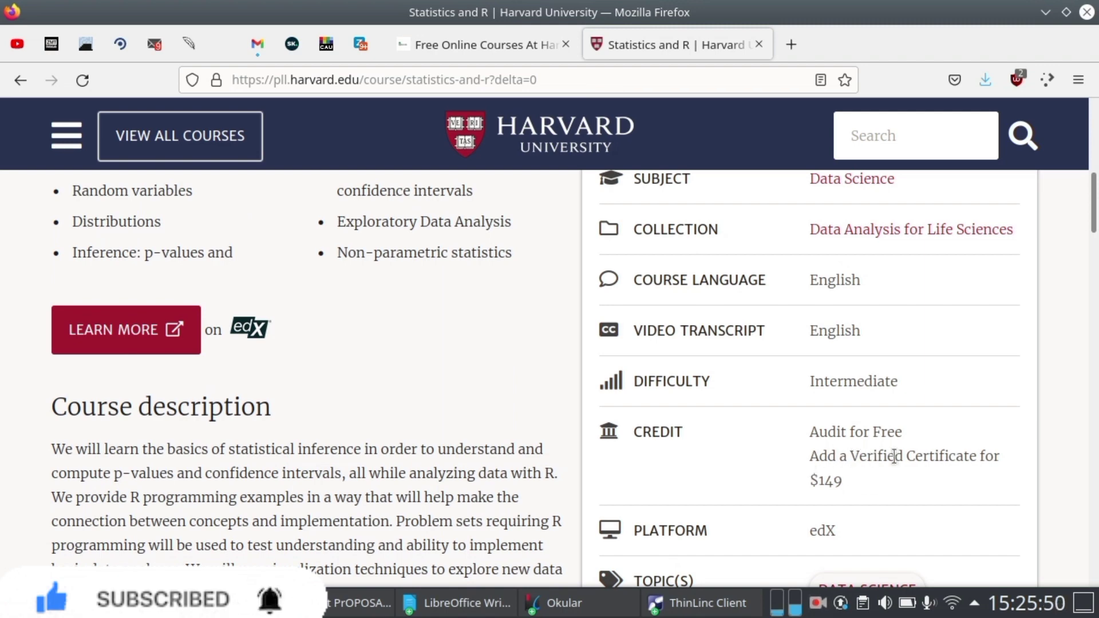
{"action": "mouse_move", "coordinate": [799, 478]}
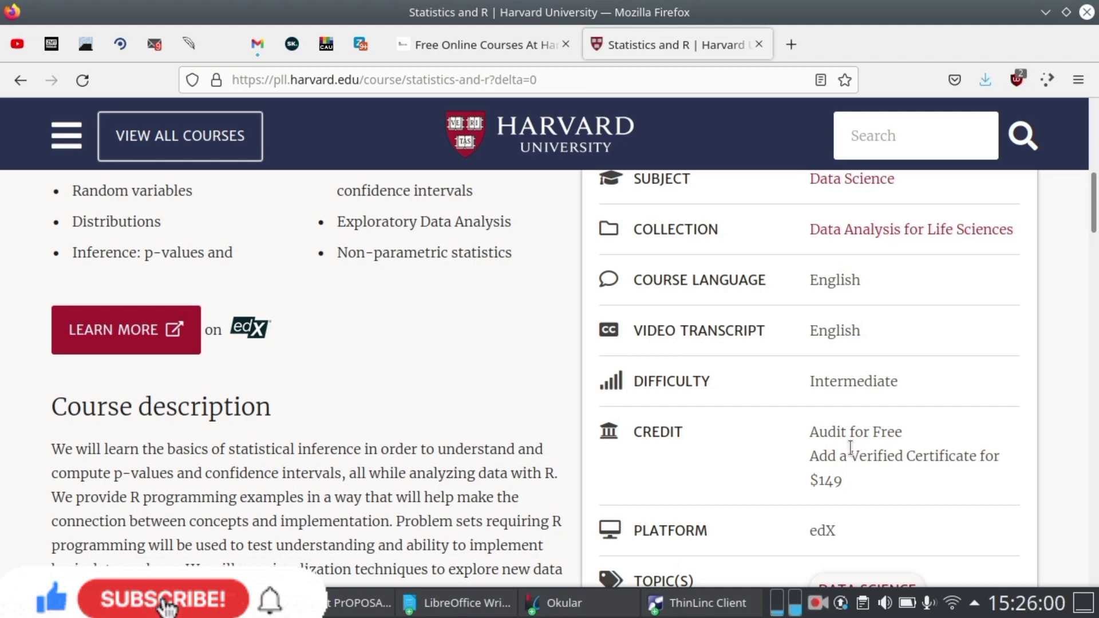
{"action": "left_click", "coordinate": [163, 600]}
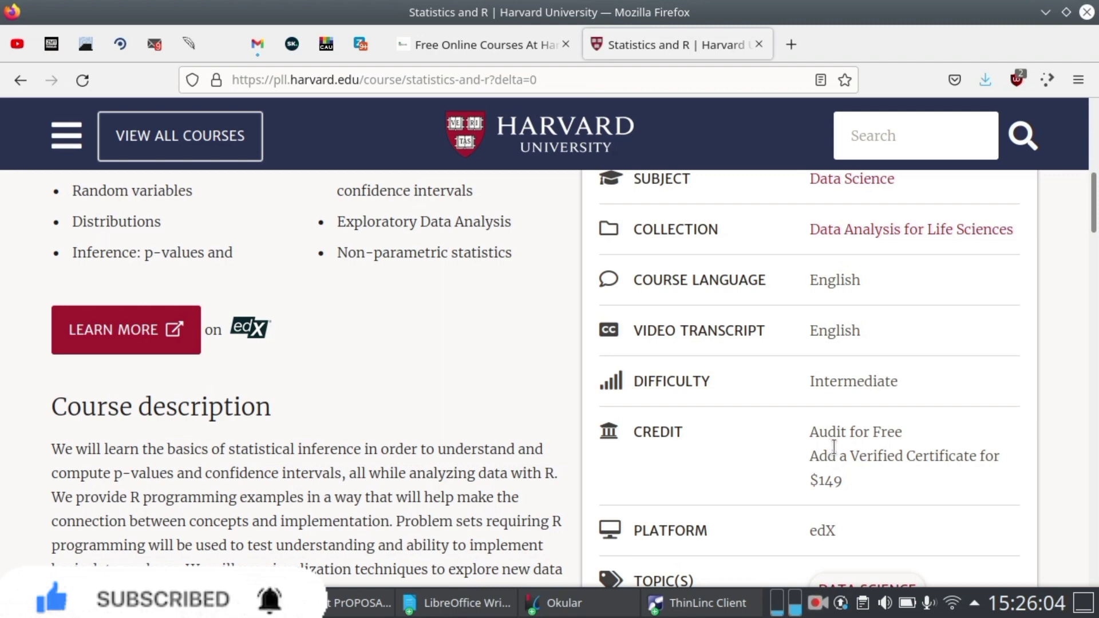
{"action": "mouse_move", "coordinate": [806, 464]}
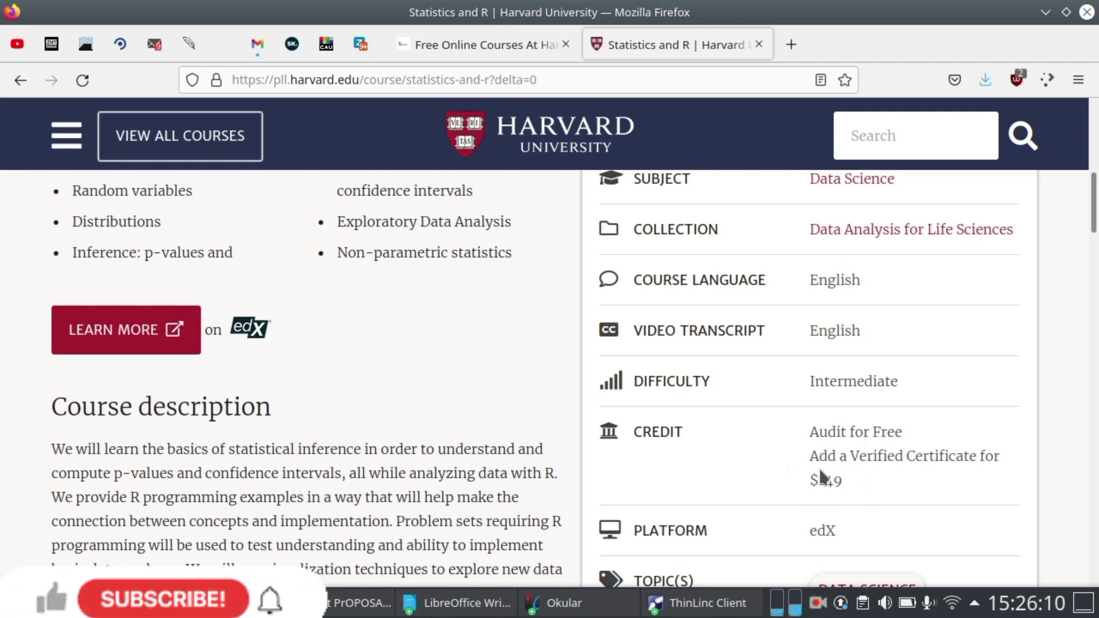
{"action": "scroll", "scroll_direction": "down", "scroll_amount": 3}
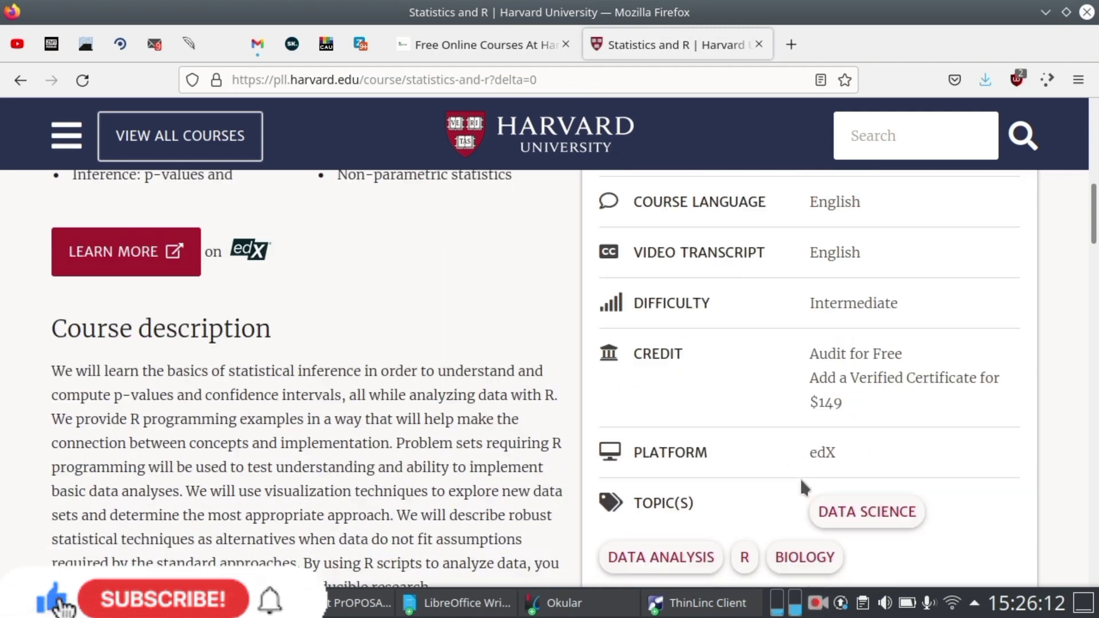
{"action": "scroll", "scroll_direction": "down", "scroll_amount": 3}
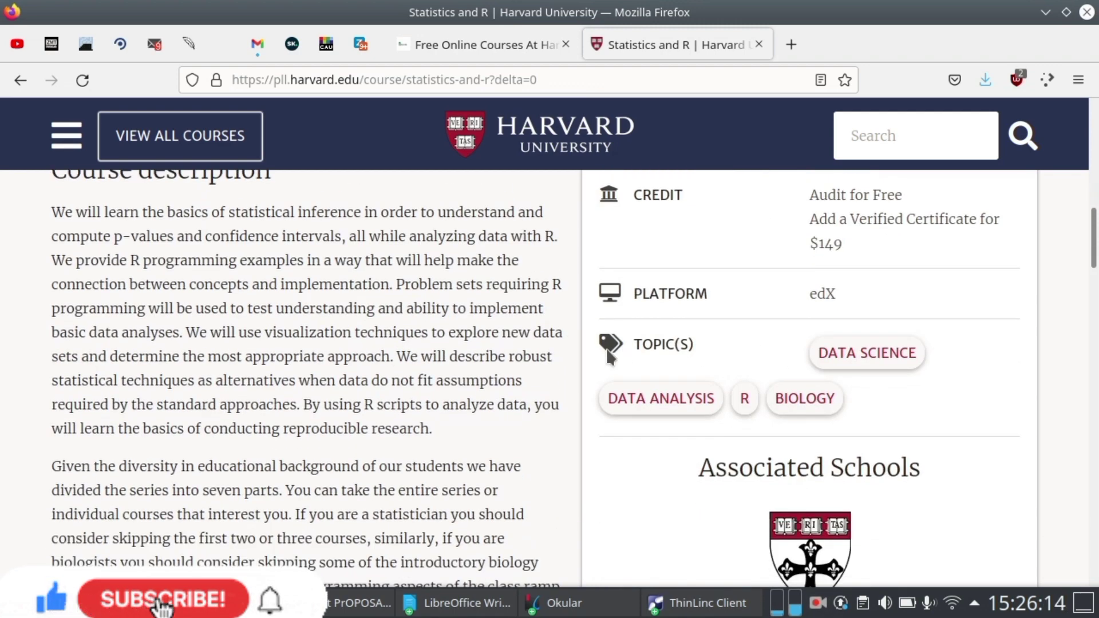
{"action": "left_click", "coordinate": [165, 600]}
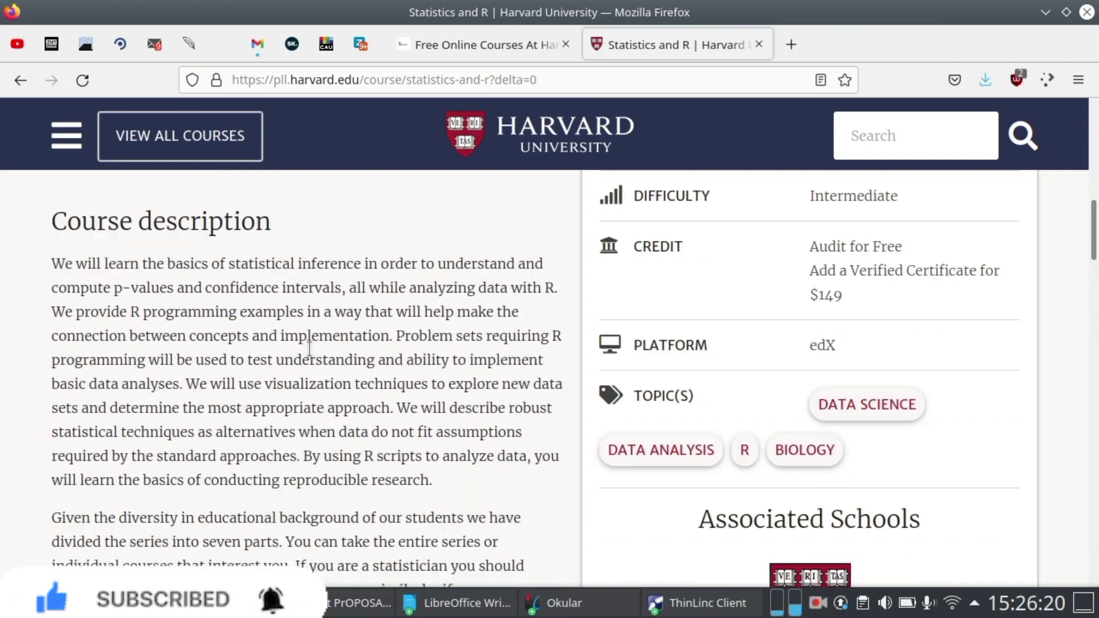
{"action": "scroll", "scroll_direction": "down", "scroll_amount": 3}
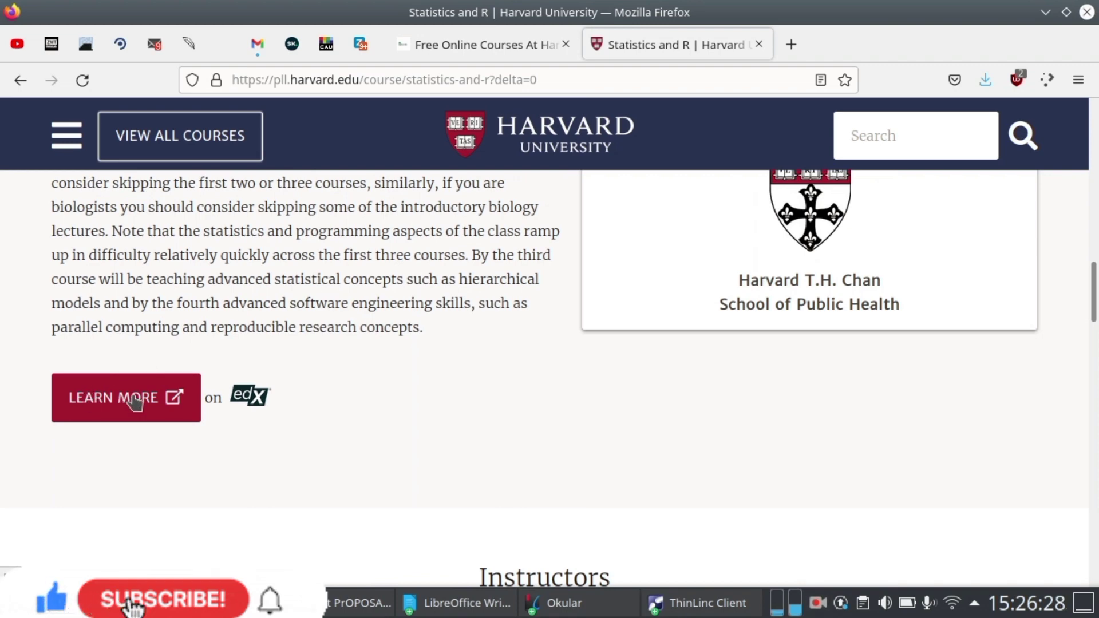
Step: View Statistics and R on edX and scroll to its Jan 7 session
{"action": "left_click", "coordinate": [126, 398]}
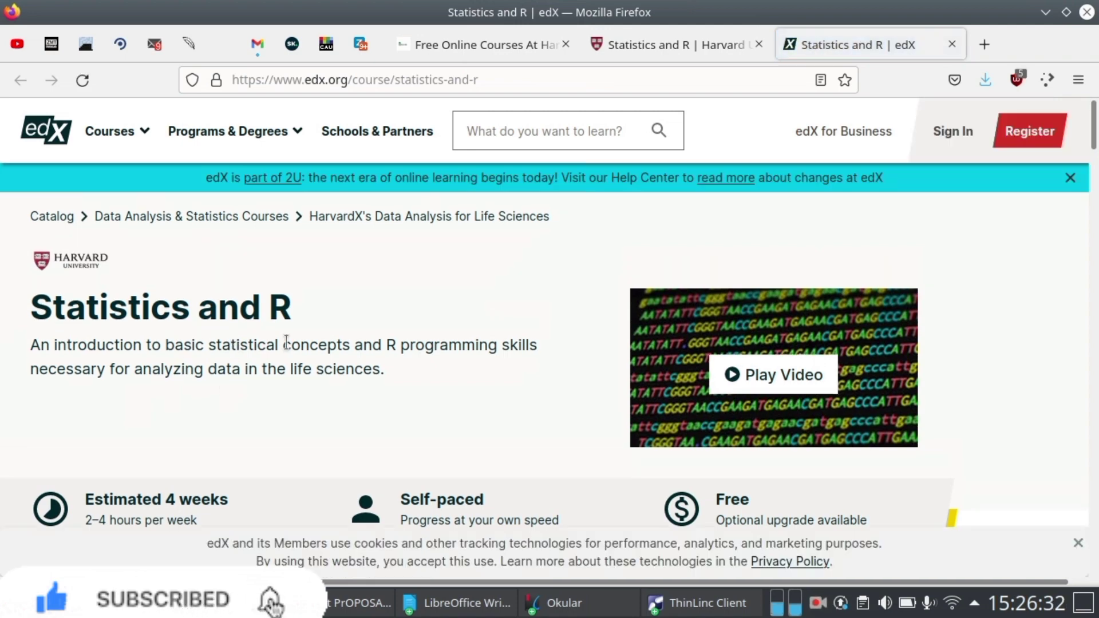
{"action": "scroll", "scroll_direction": "down", "scroll_amount": 3}
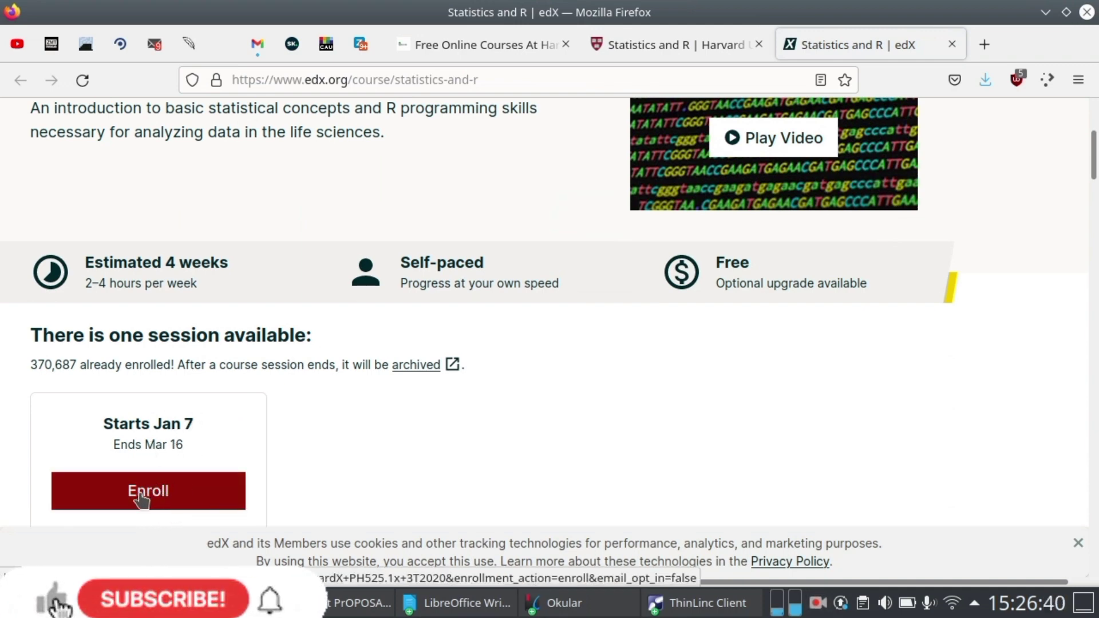
Step: Enroll in the Jan 7 session and scroll through the edX Register form
{"action": "left_click", "coordinate": [147, 491]}
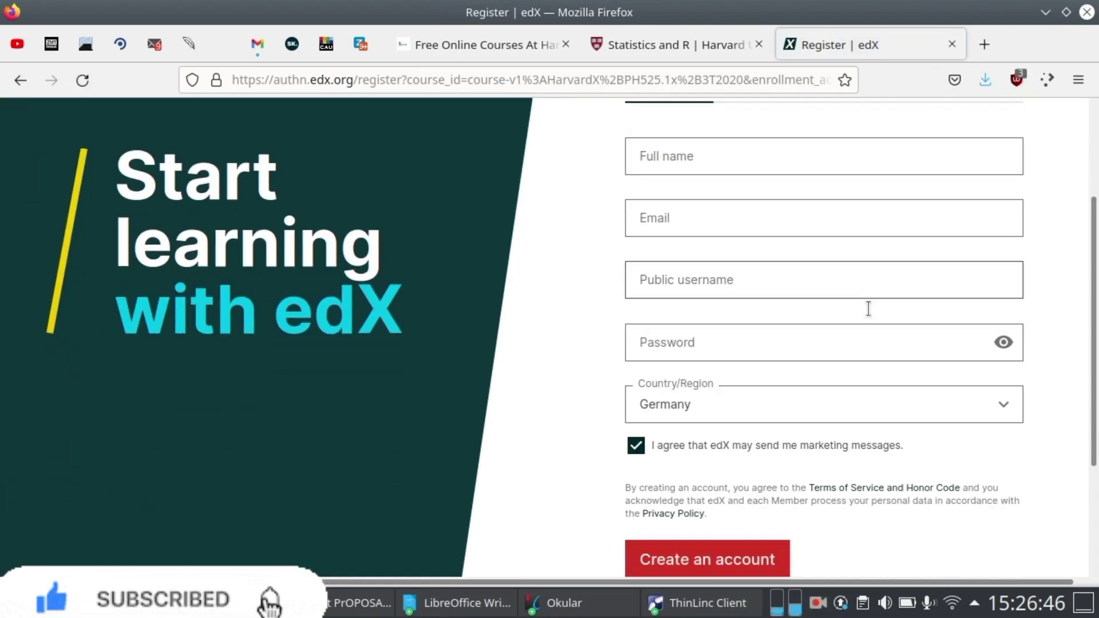
{"action": "scroll", "scroll_direction": "down", "scroll_amount": 3}
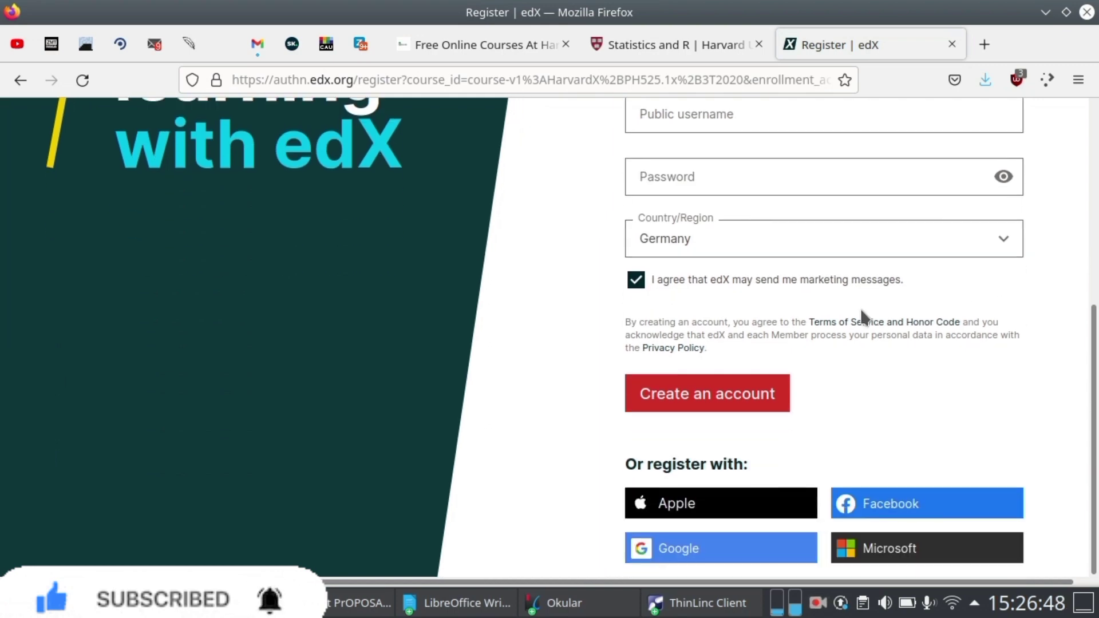
{"action": "mouse_move", "coordinate": [615, 354]}
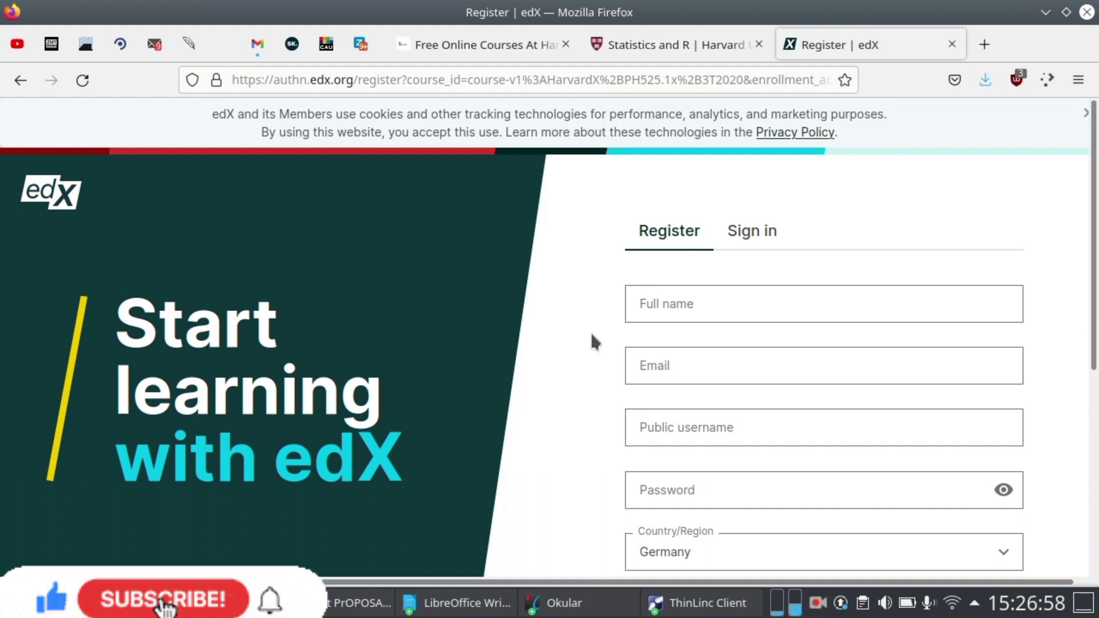
{"action": "left_click", "coordinate": [163, 599]}
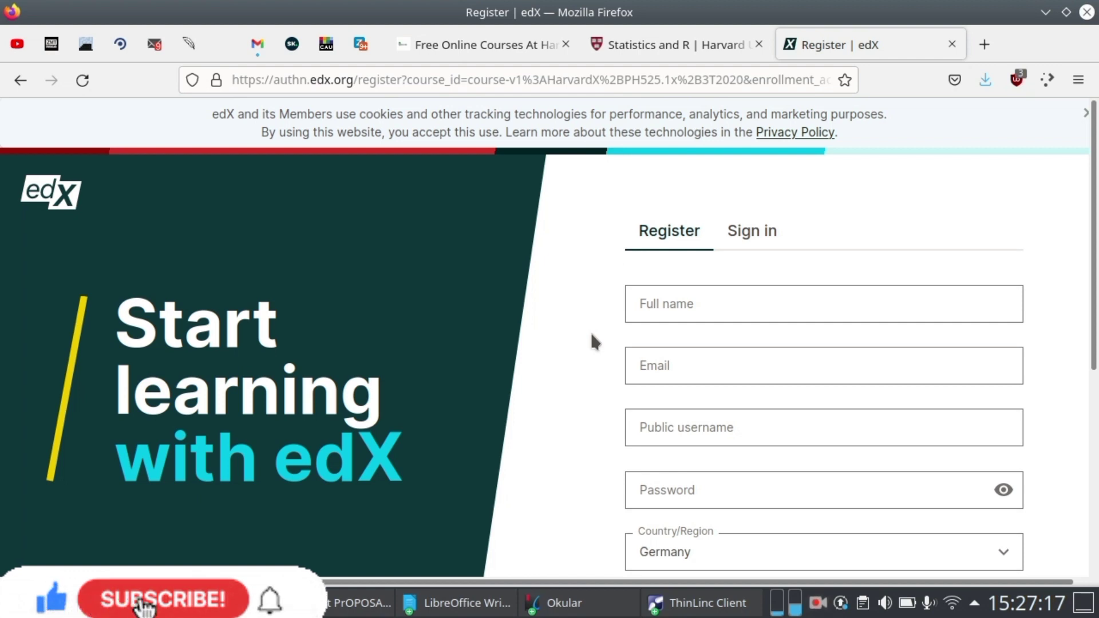
{"action": "left_click", "coordinate": [163, 600]}
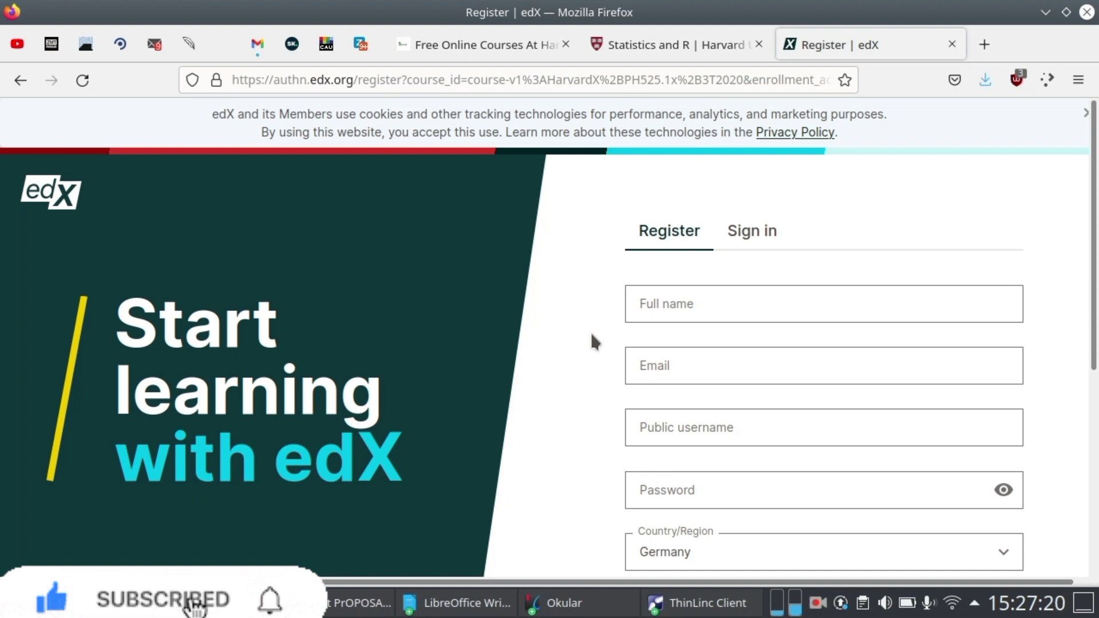